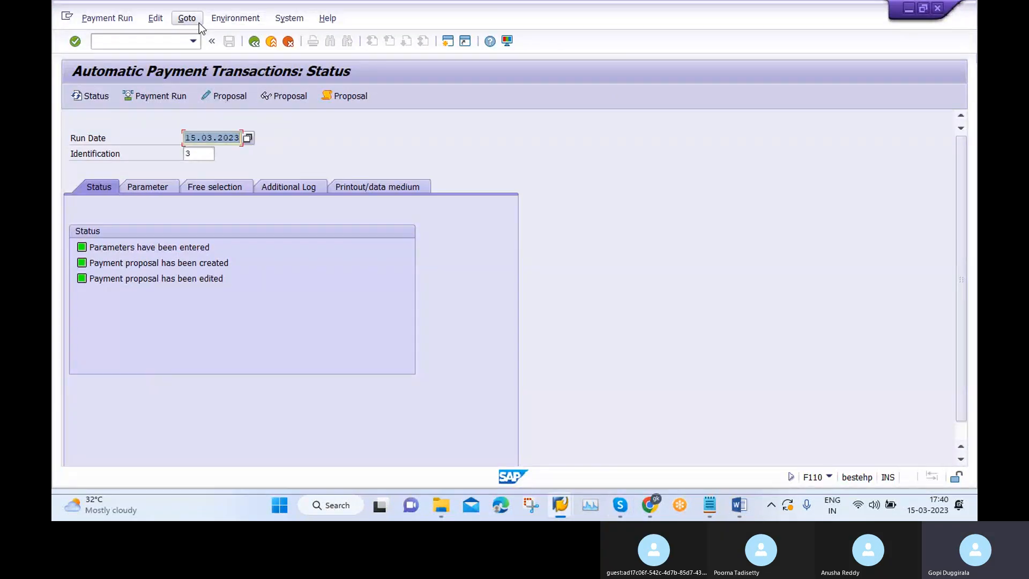
Step: Display the 15.03.2023 proposal log and scroll to its end, where G/L 100001 is reported missing
{"action": "left_click", "coordinate": [156, 18]}
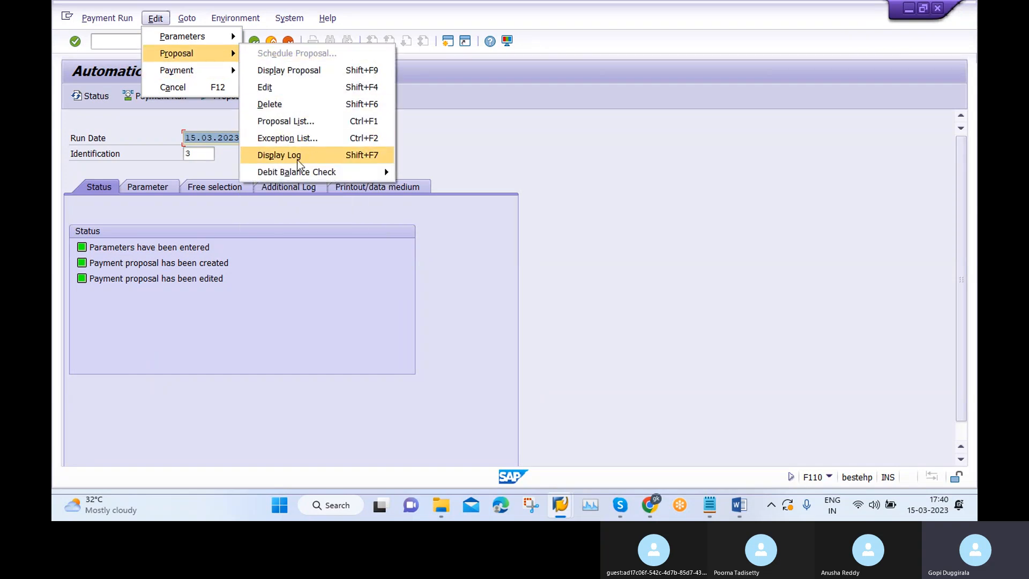
{"action": "left_click", "coordinate": [279, 155]}
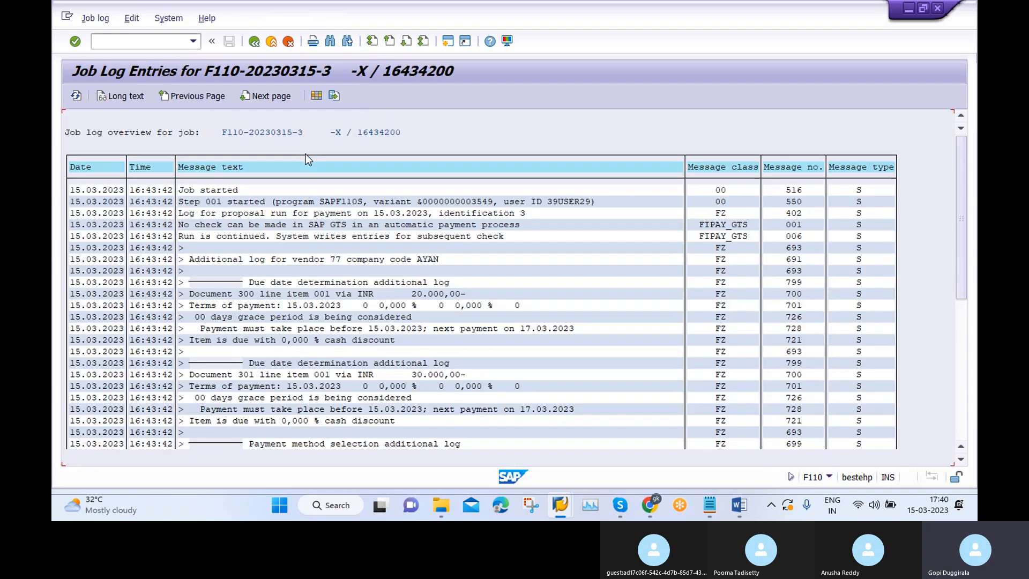
{"action": "mouse_move", "coordinate": [502, 281]}
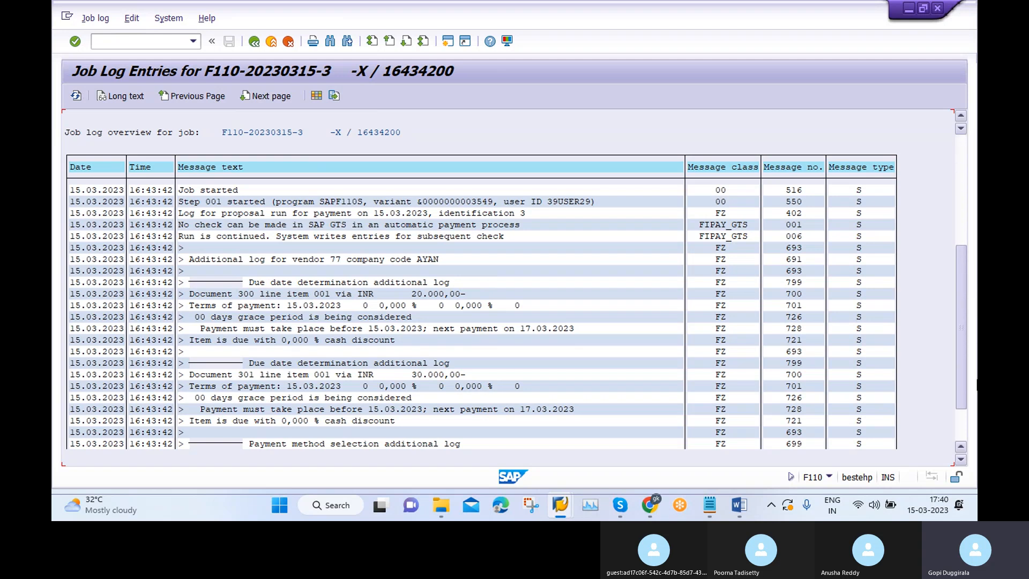
{"action": "scroll", "scroll_direction": "down", "scroll_amount": 3}
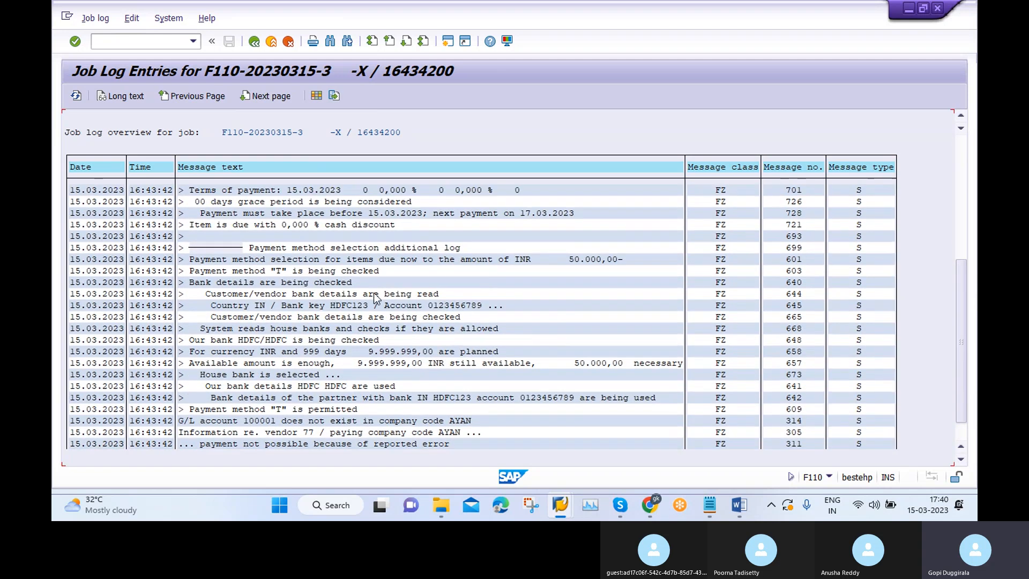
{"action": "scroll", "scroll_direction": "down", "scroll_amount": 3}
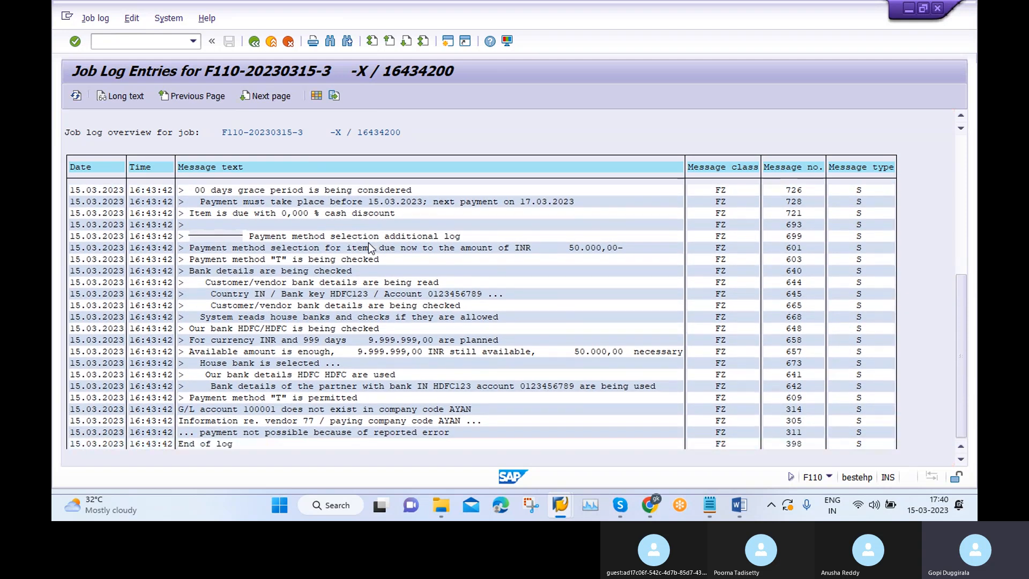
{"action": "scroll", "scroll_direction": "down", "scroll_amount": 3}
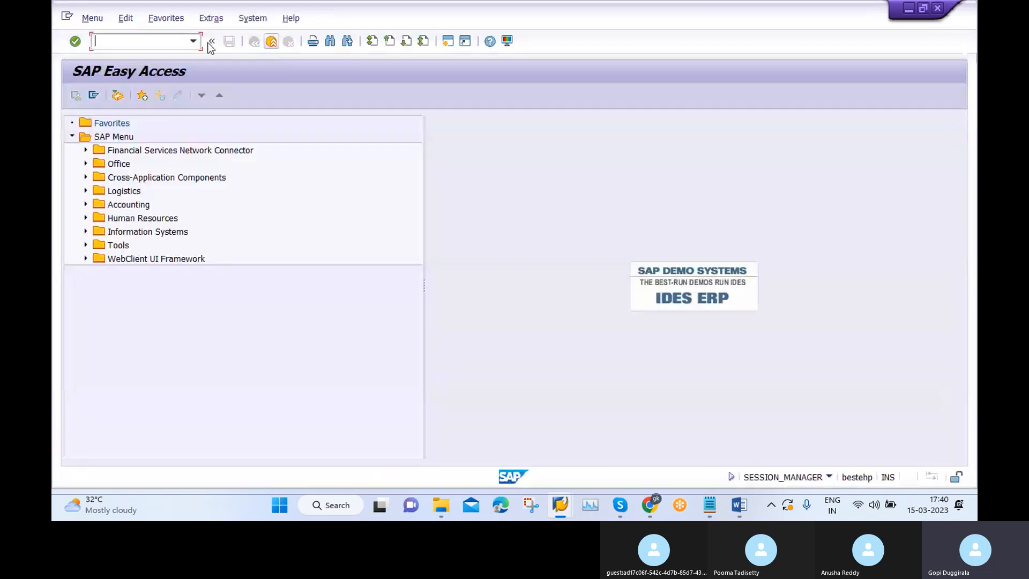
Step: Check AYAN's G/L accounts in FS00, confirming 100001 is absent, then return to Easy Access
{"action": "type", "text": "FS"}
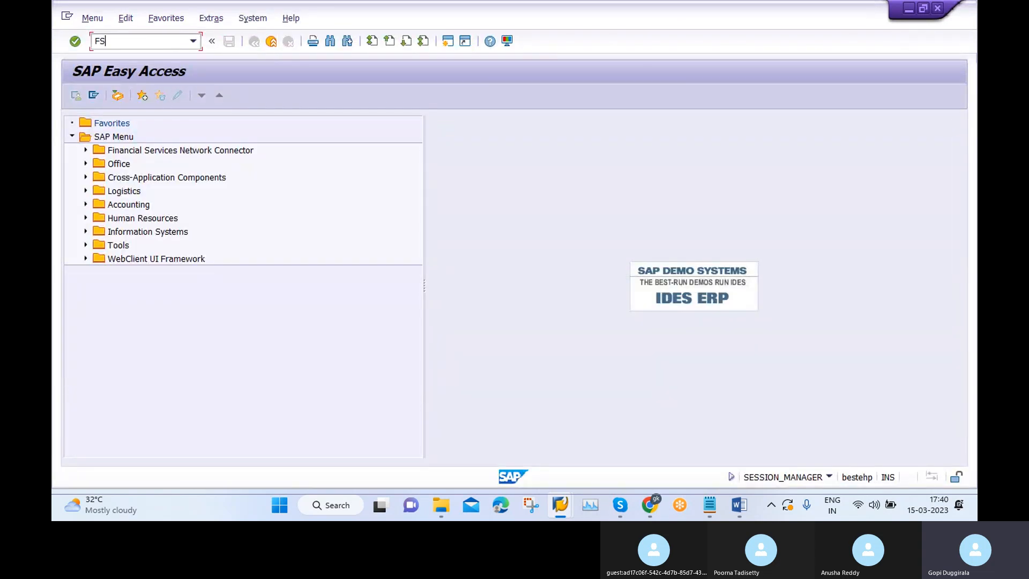
{"action": "type", "text": "00"}
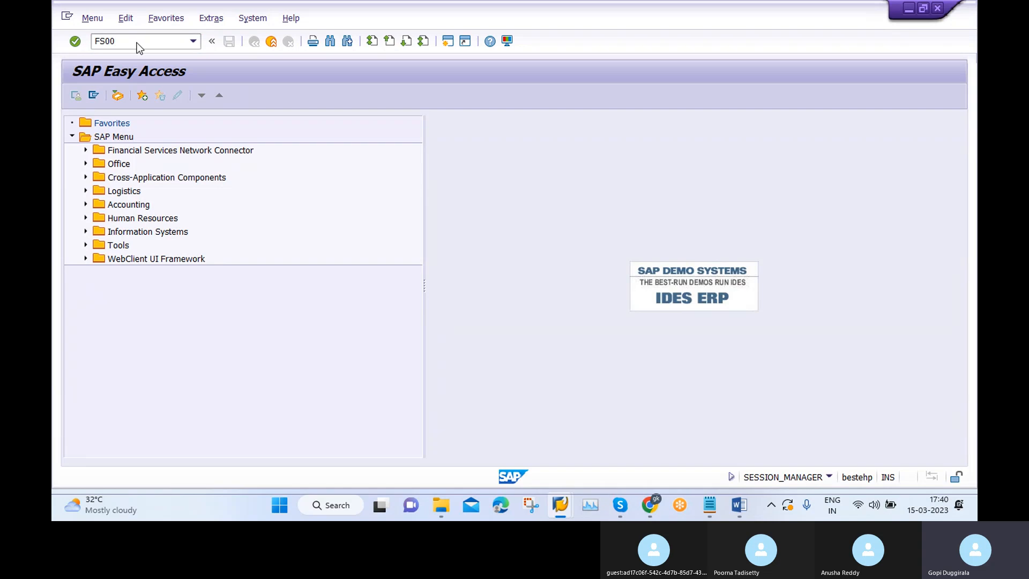
{"action": "key", "text": "Enter"}
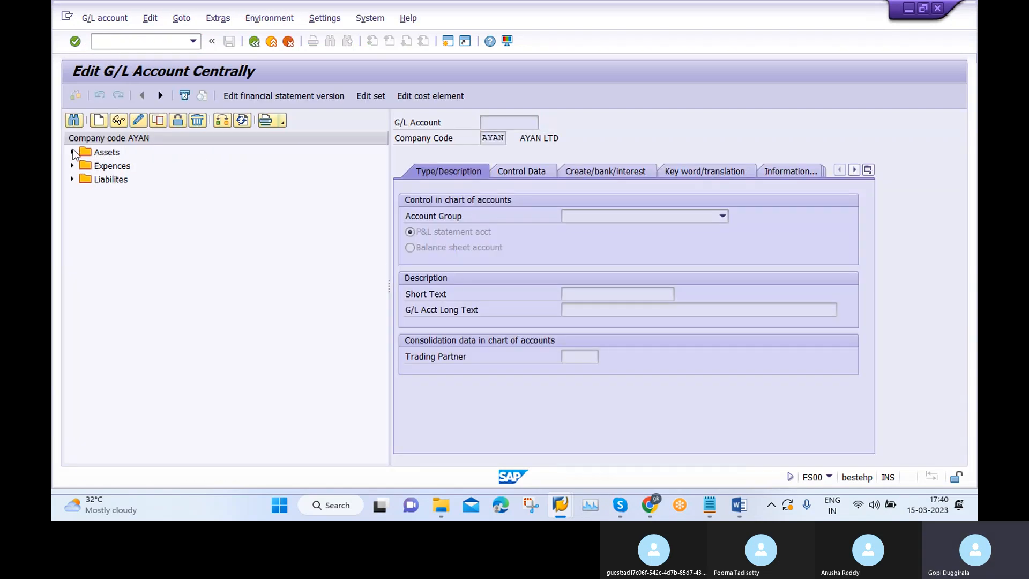
{"action": "left_click", "coordinate": [72, 152]}
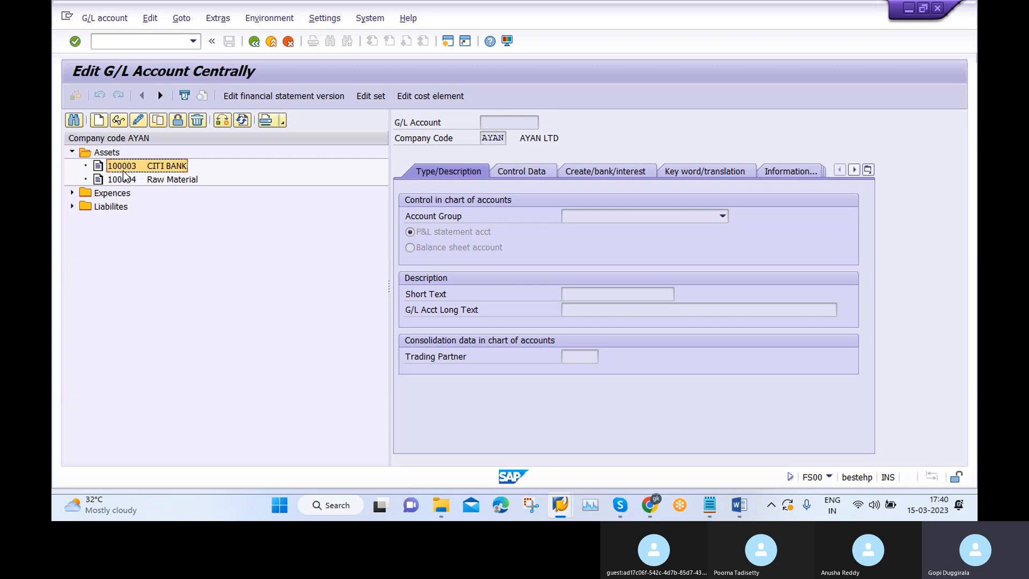
{"action": "mouse_move", "coordinate": [131, 179]}
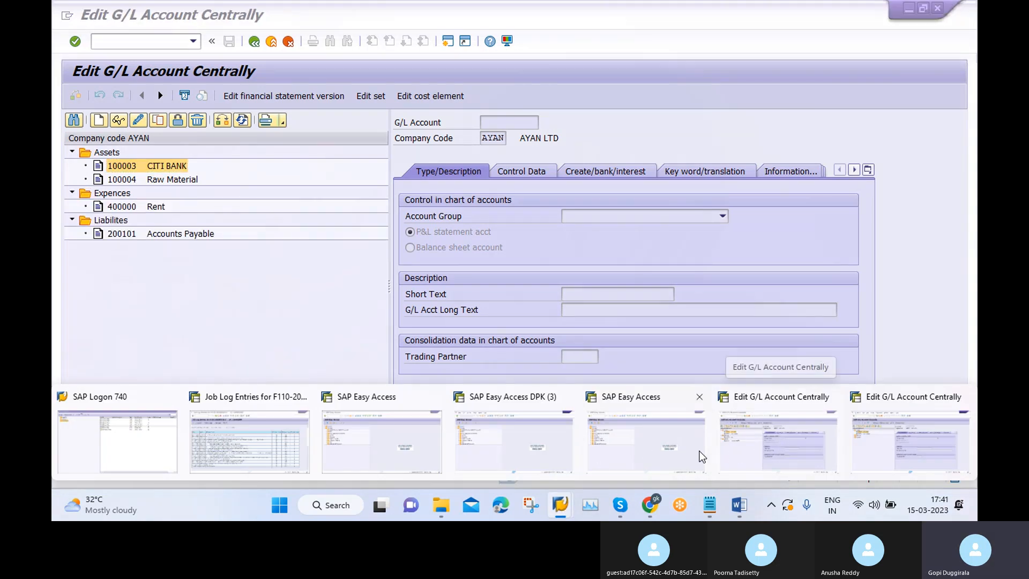
{"action": "left_click", "coordinate": [270, 41]}
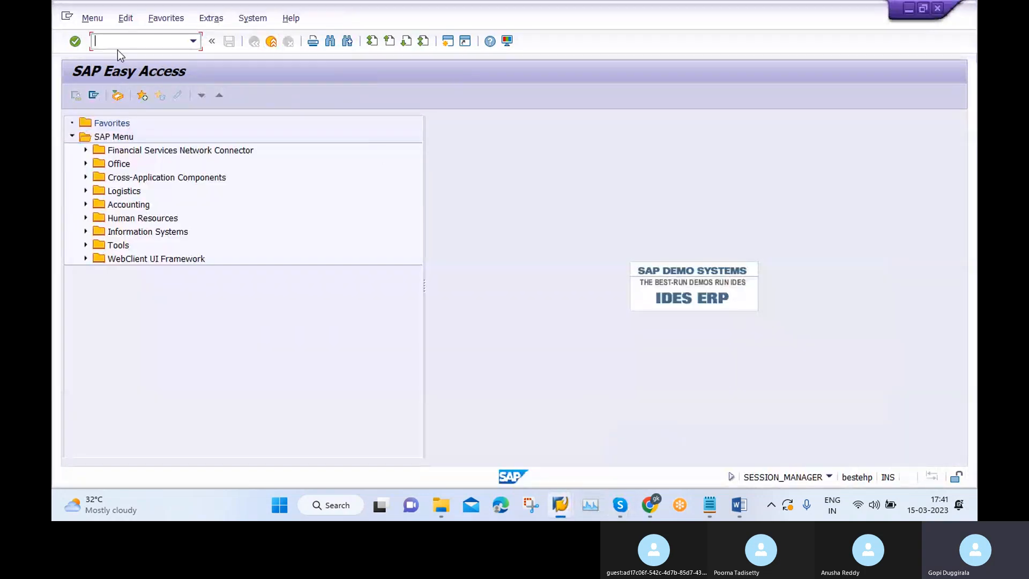
Step: Open FBZP house bank settings for company code AYAN and open house bank HDFC
{"action": "type", "text": "F"}
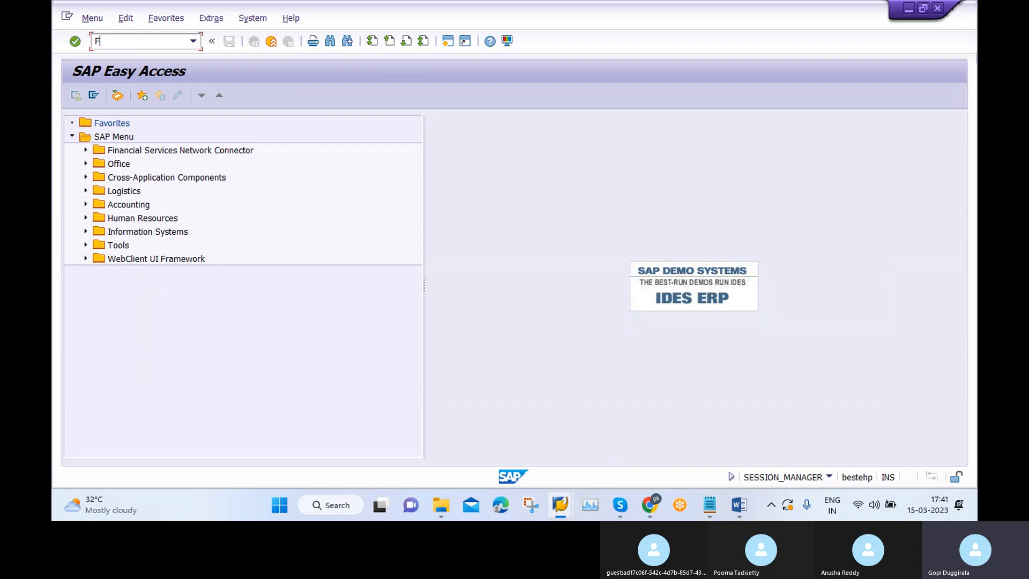
{"action": "key", "text": "Enter"}
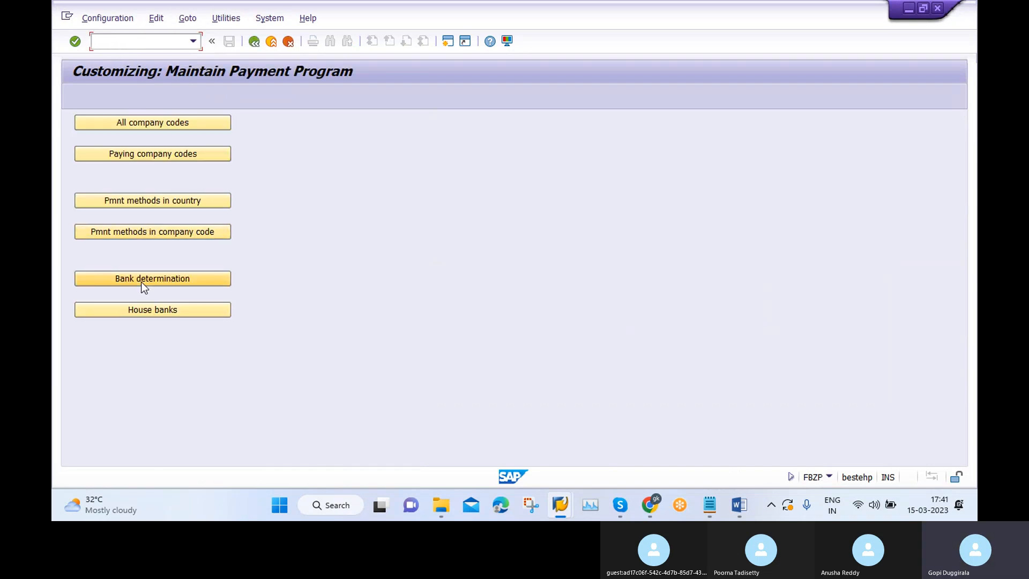
{"action": "left_click", "coordinate": [152, 279]}
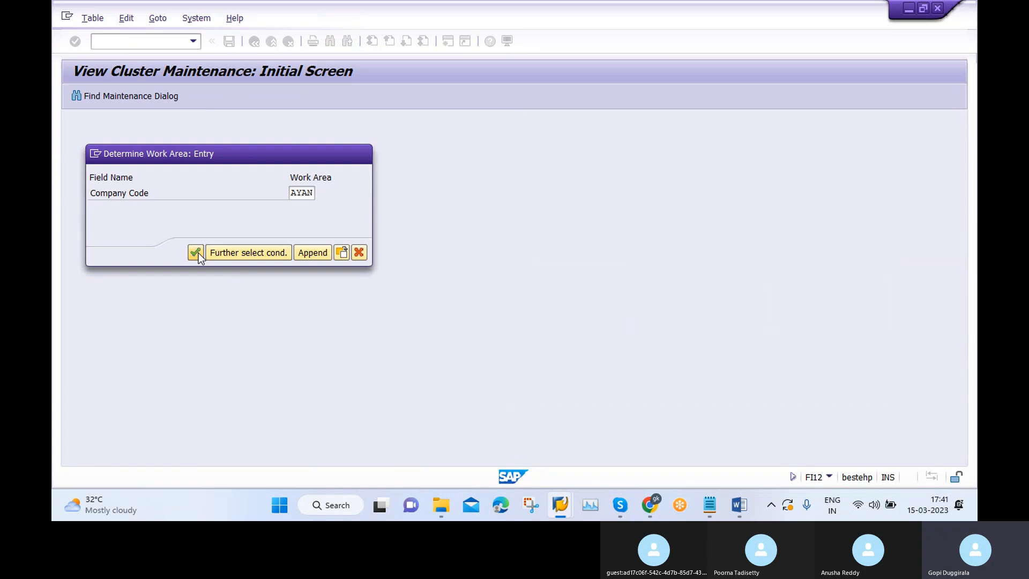
{"action": "left_click", "coordinate": [196, 252]}
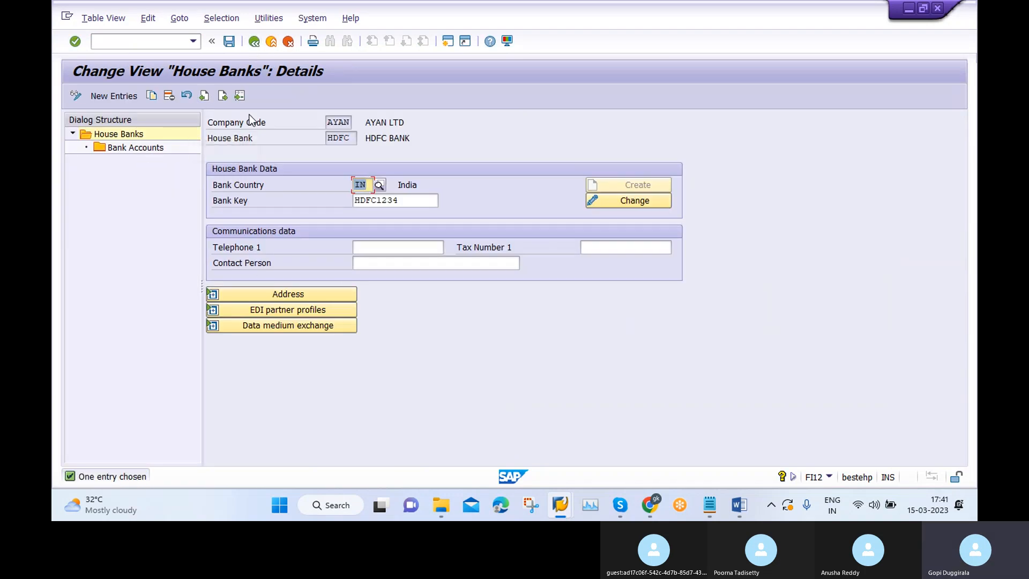
Step: Change the HDFC bank account's G/L account from 100001 to 100003 CITI BANK
{"action": "left_click", "coordinate": [135, 147]}
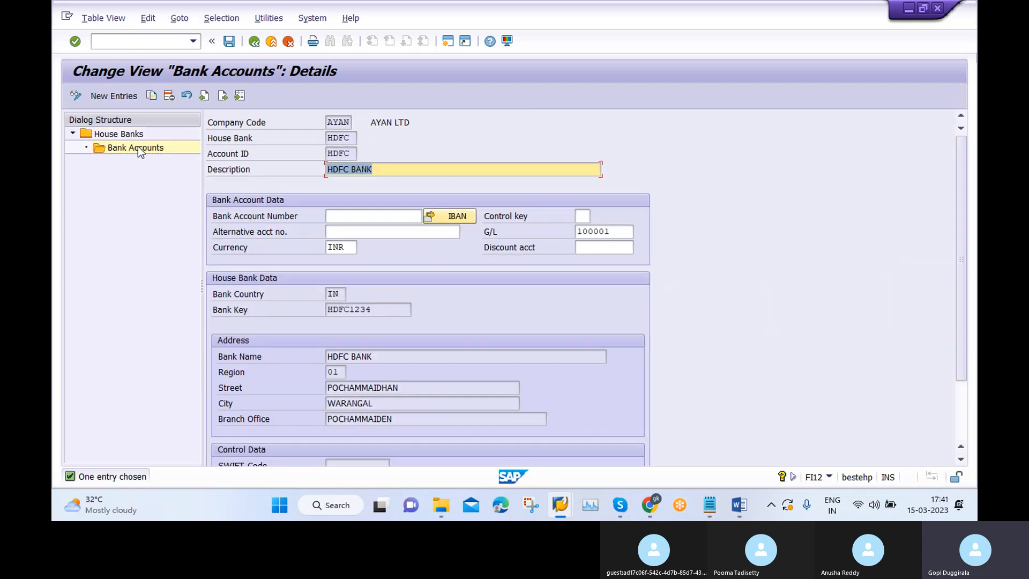
{"action": "left_click", "coordinate": [603, 232]}
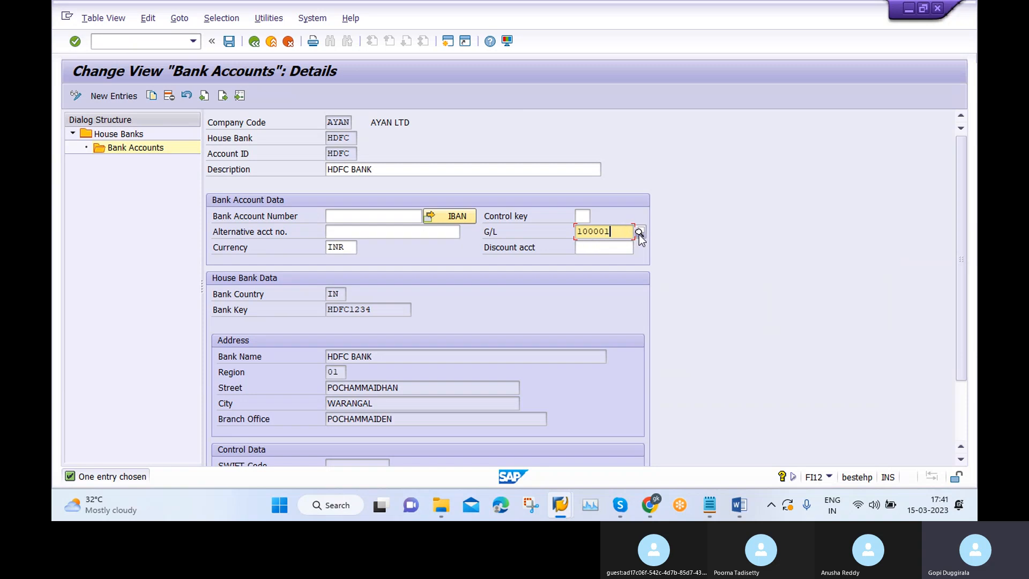
{"action": "left_click", "coordinate": [637, 231]}
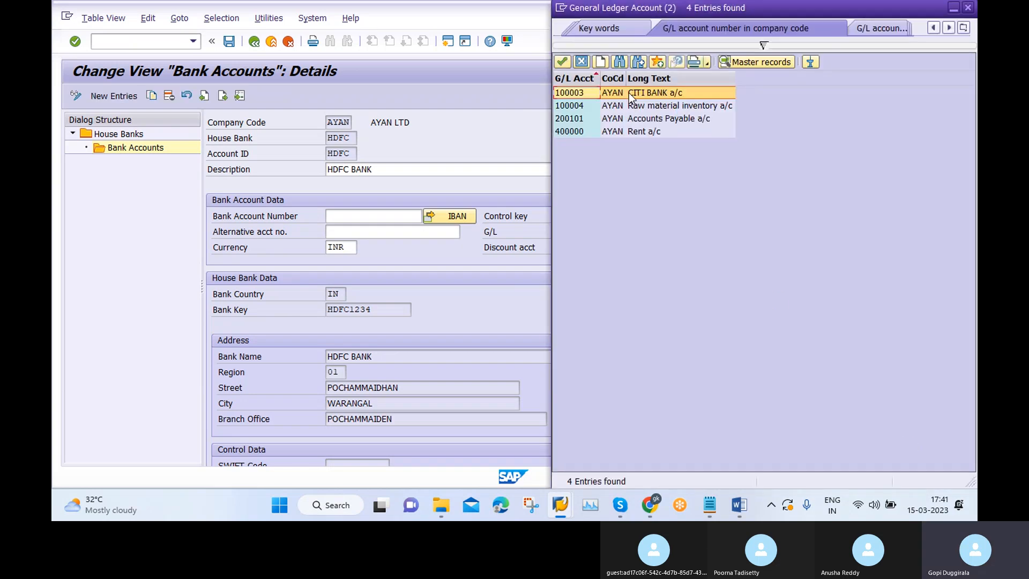
{"action": "double_click", "coordinate": [655, 92]}
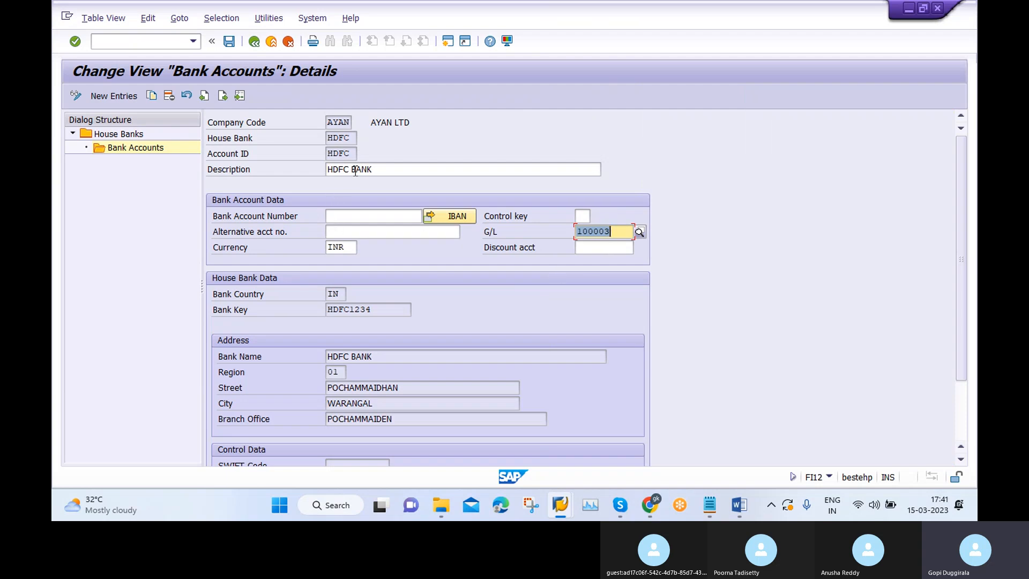
{"action": "mouse_move", "coordinate": [419, 208]}
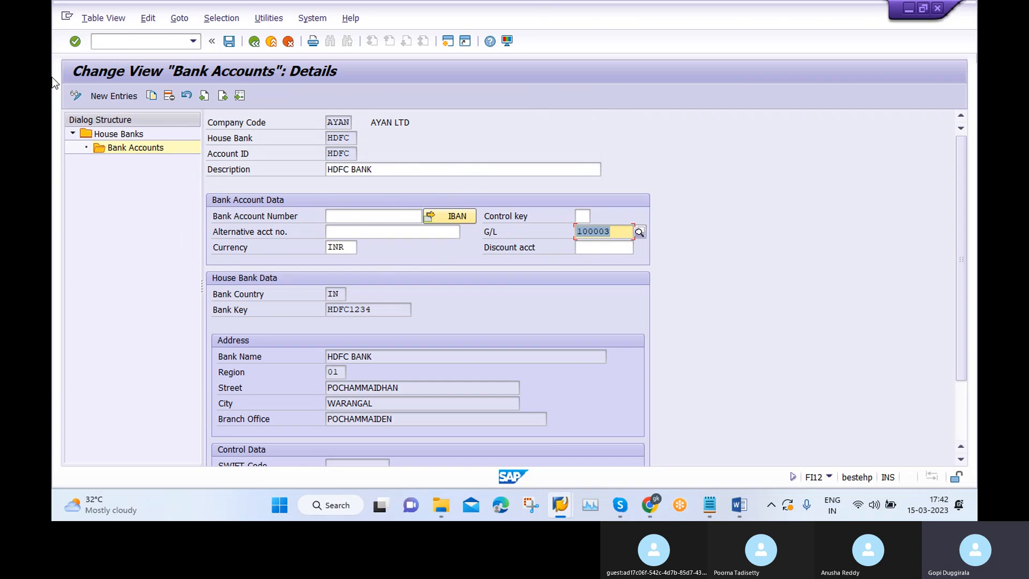
Step: Save the HDFC account's G/L 100003 change, confirming the transport request
{"action": "left_click", "coordinate": [229, 41]}
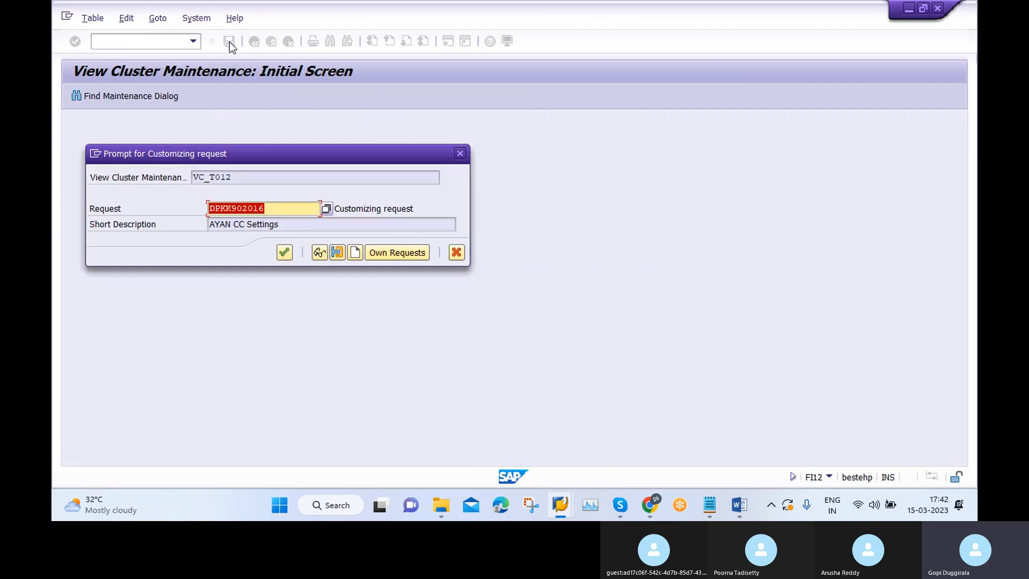
{"action": "left_click", "coordinate": [284, 252]}
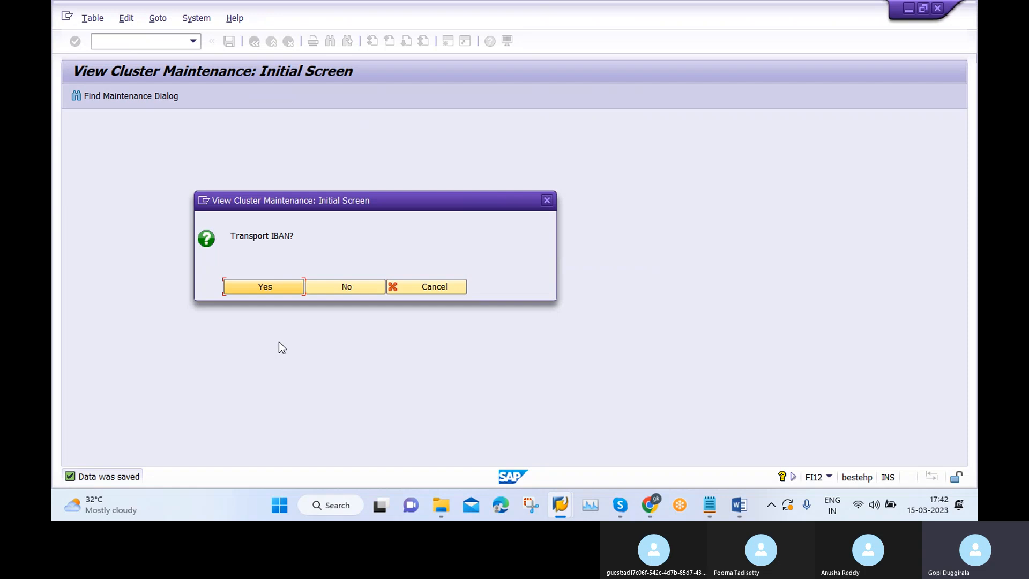
{"action": "mouse_move", "coordinate": [310, 271]}
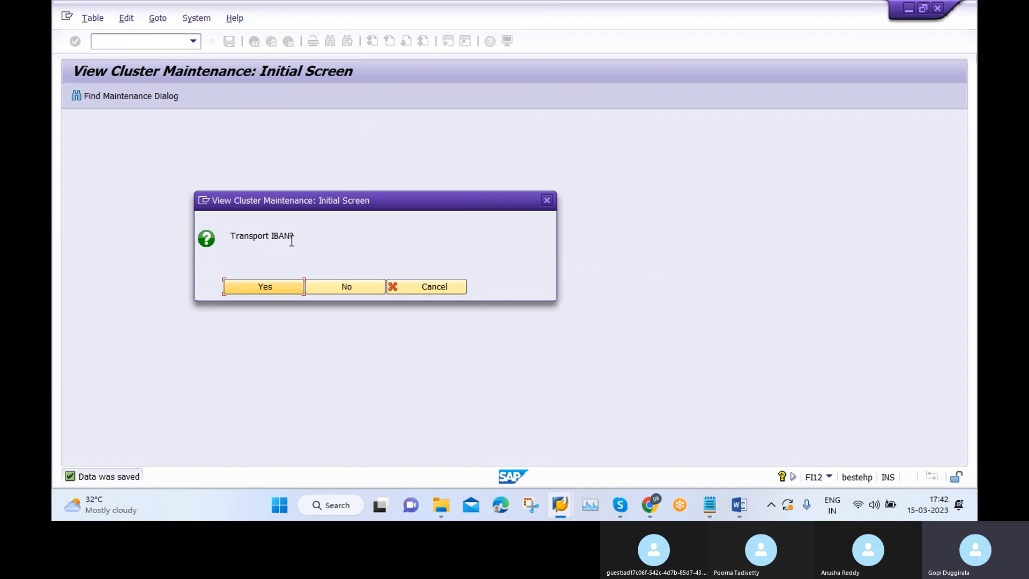
{"action": "mouse_move", "coordinate": [302, 244]}
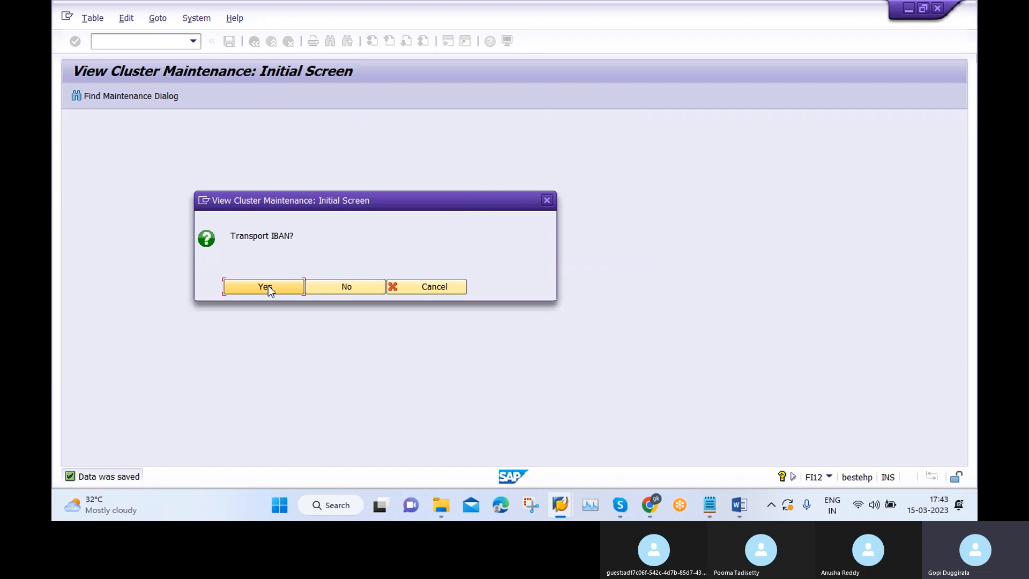
{"action": "left_click", "coordinate": [263, 286]}
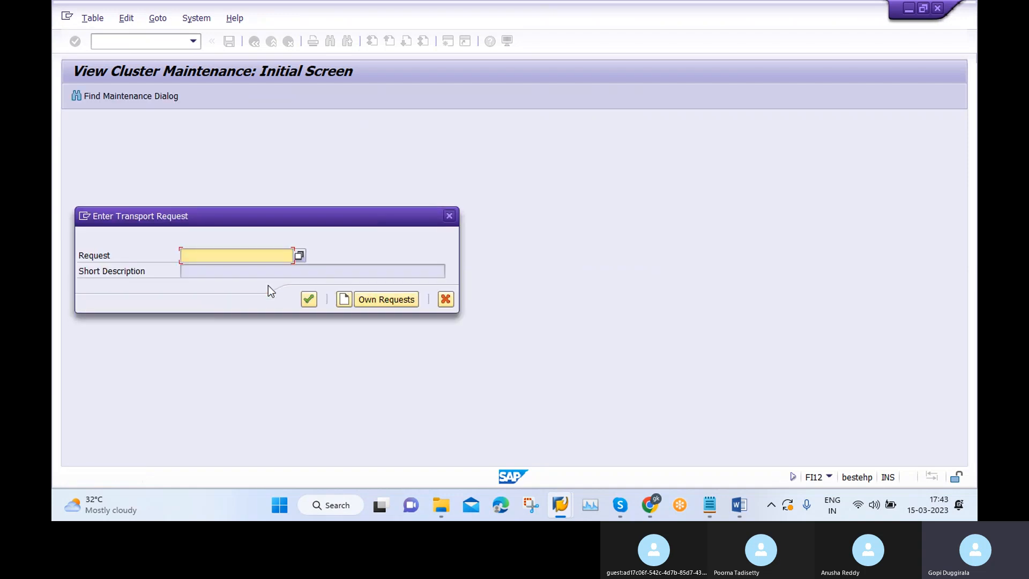
{"action": "left_click", "coordinate": [386, 299]}
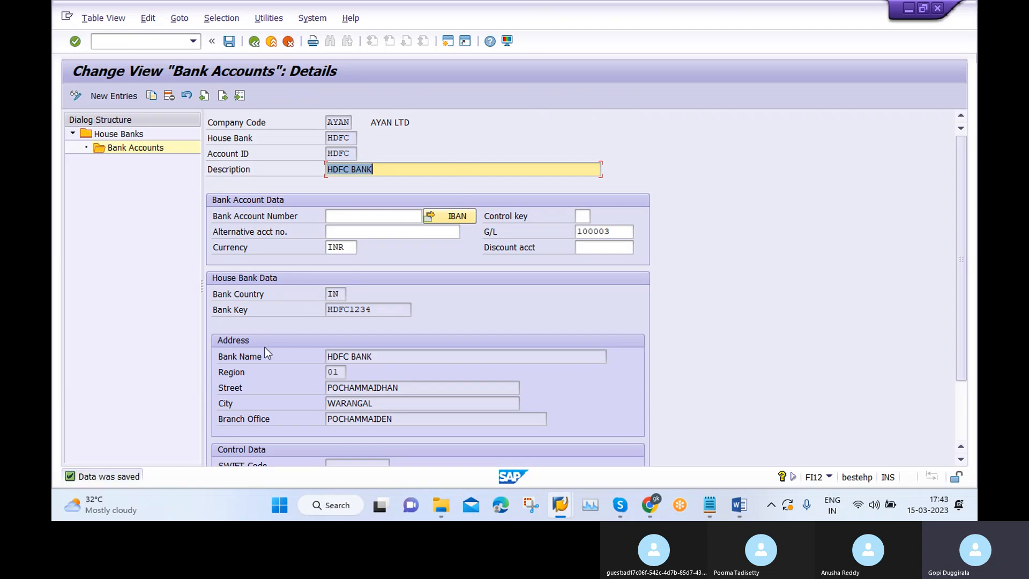
Step: Back out of house bank settings to SAP Easy Access and view the transaction history
{"action": "left_click", "coordinate": [255, 40]}
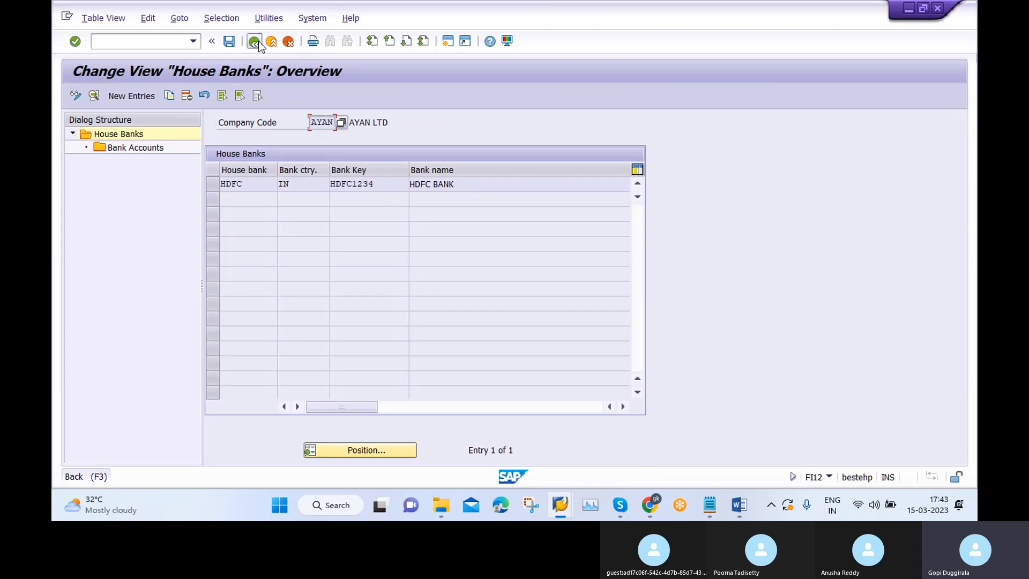
{"action": "left_click", "coordinate": [254, 41]}
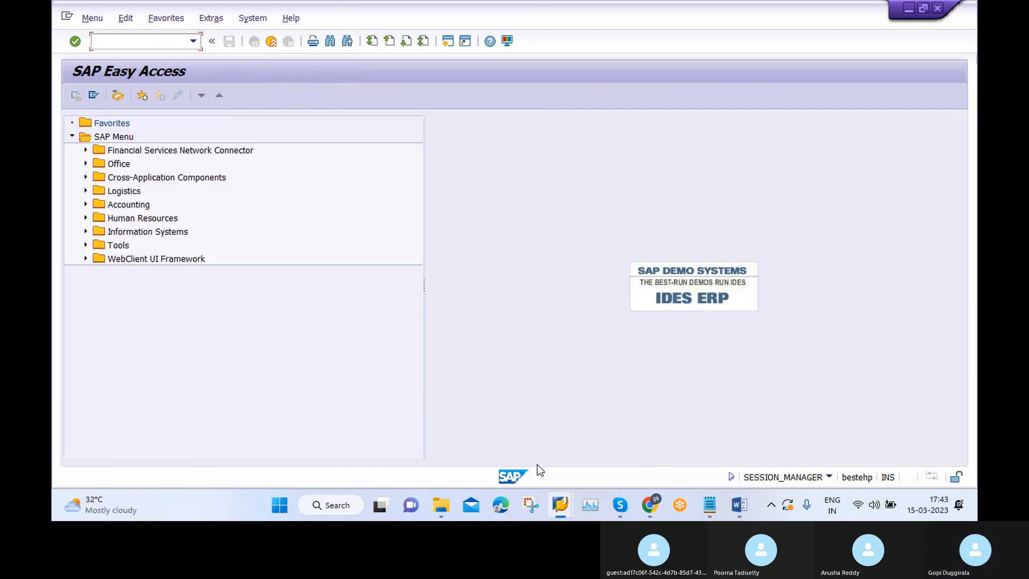
{"action": "left_click", "coordinate": [254, 40]}
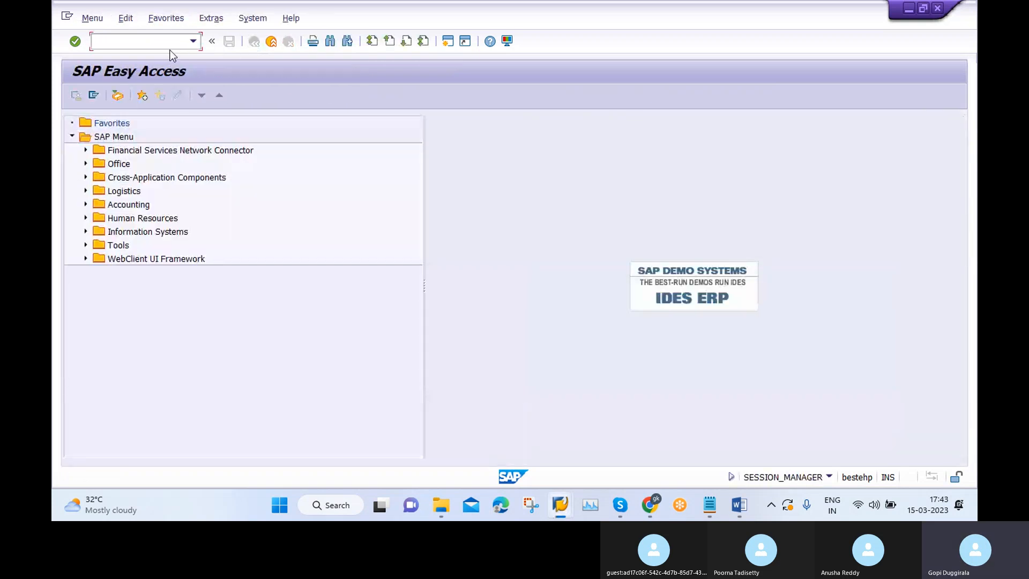
{"action": "left_click", "coordinate": [193, 41]}
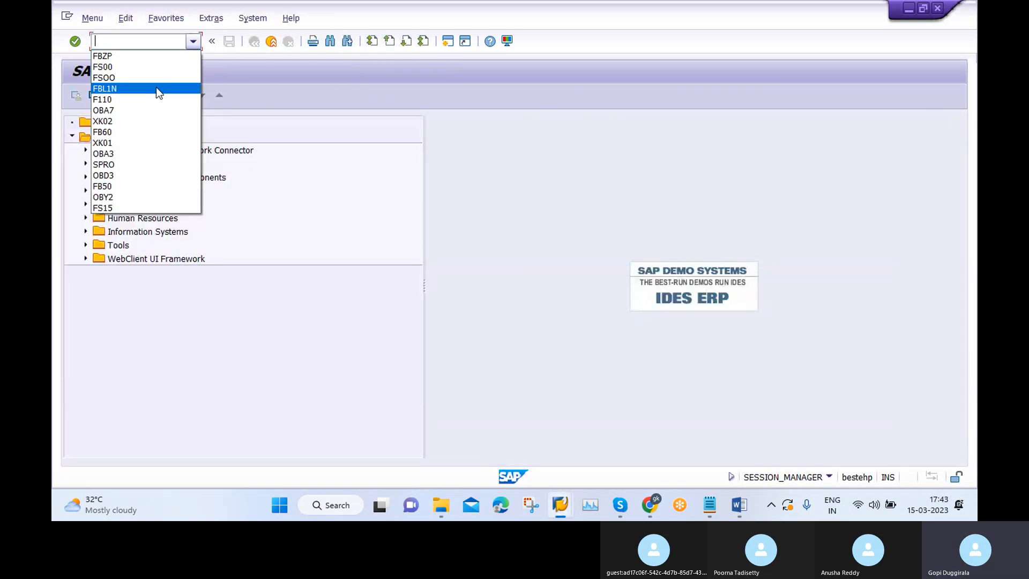
{"action": "mouse_move", "coordinate": [144, 132]}
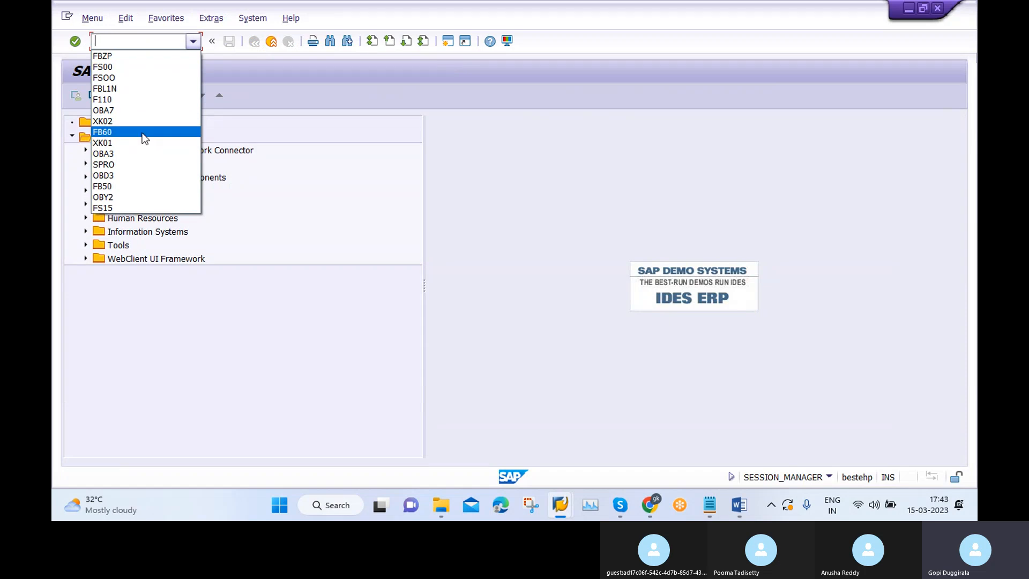
{"action": "mouse_move", "coordinate": [149, 77]}
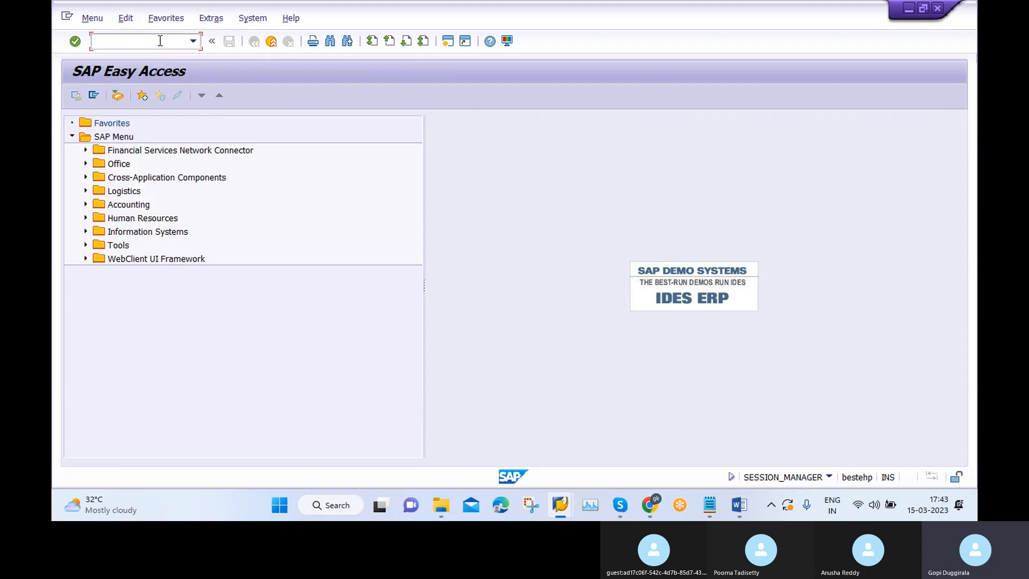
{"action": "type", "text": "F110"}
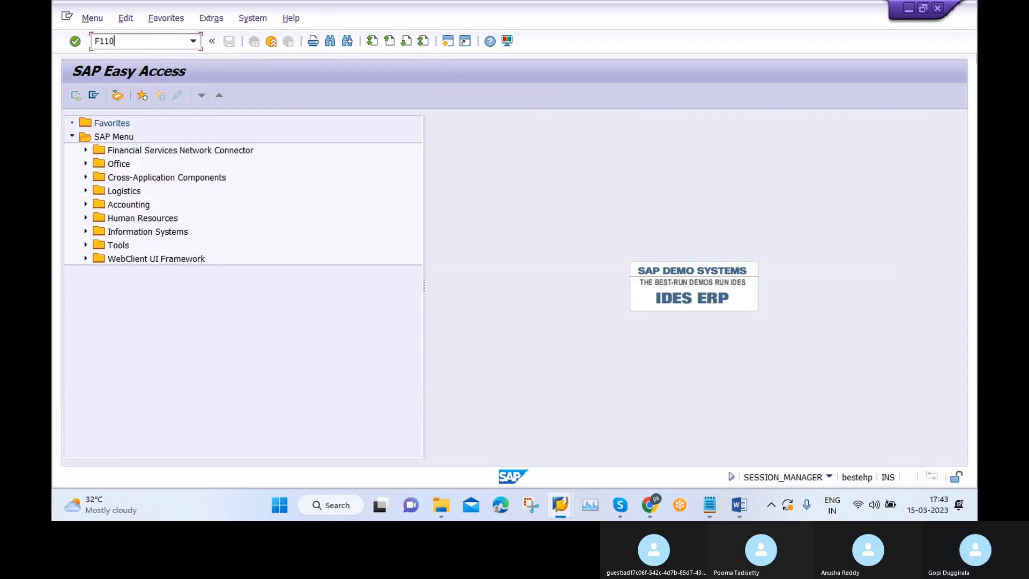
{"action": "key", "text": "Enter"}
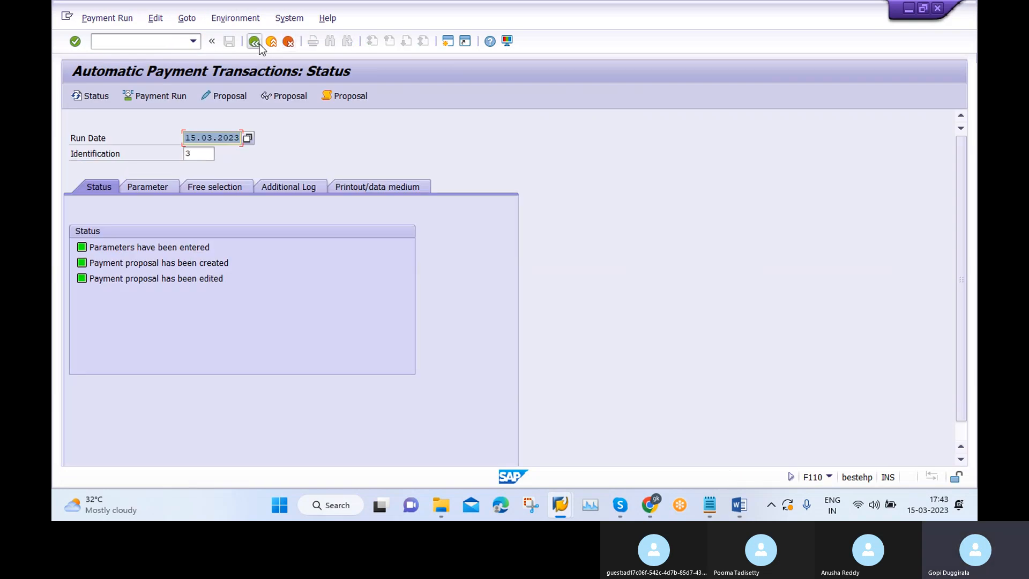
{"action": "left_click", "coordinate": [255, 41]}
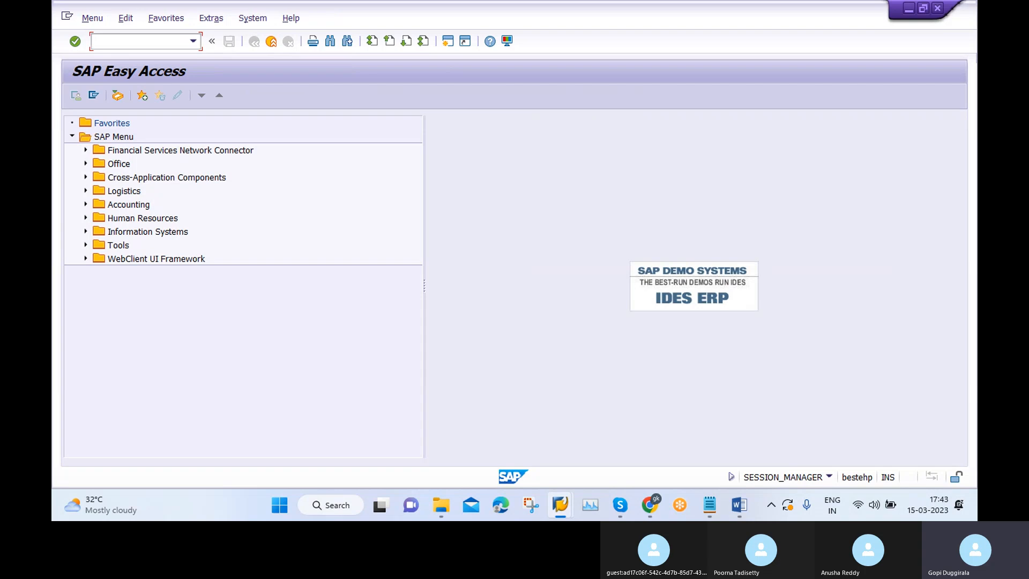
Step: Open FBZP bank determination and position on paying company code AYAN
{"action": "type", "text": "FBZP"}
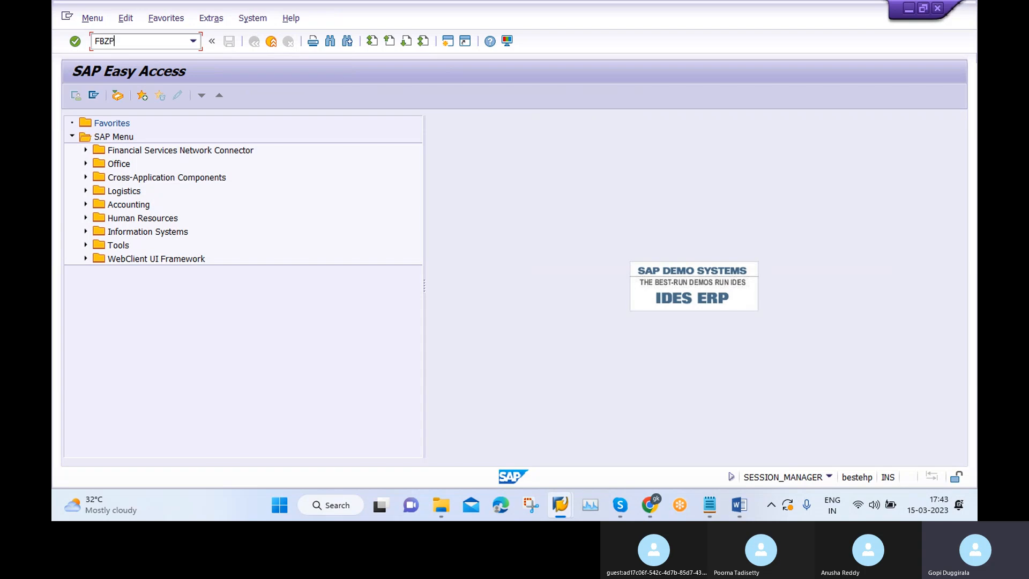
{"action": "key", "text": "Enter"}
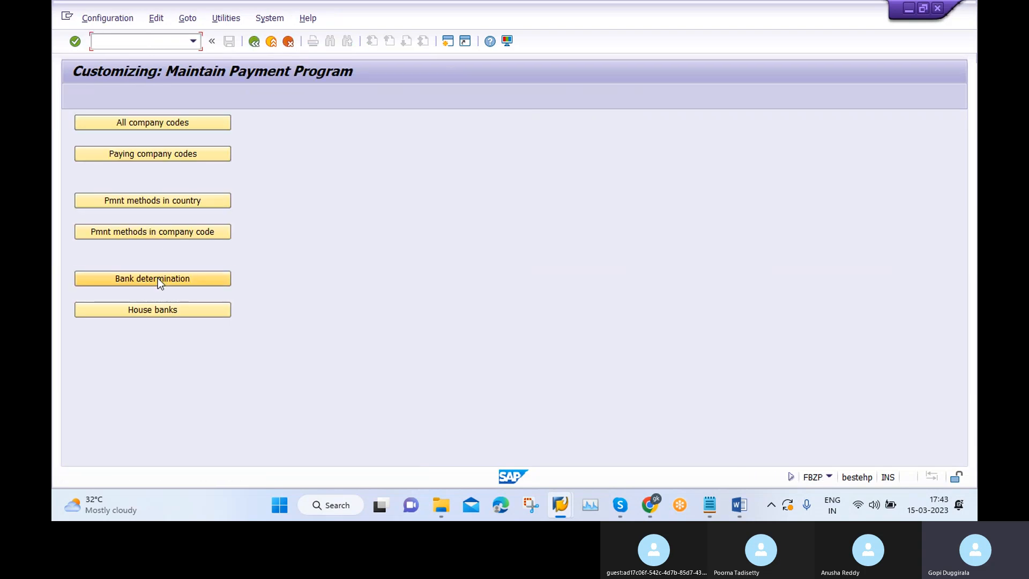
{"action": "left_click", "coordinate": [152, 279]}
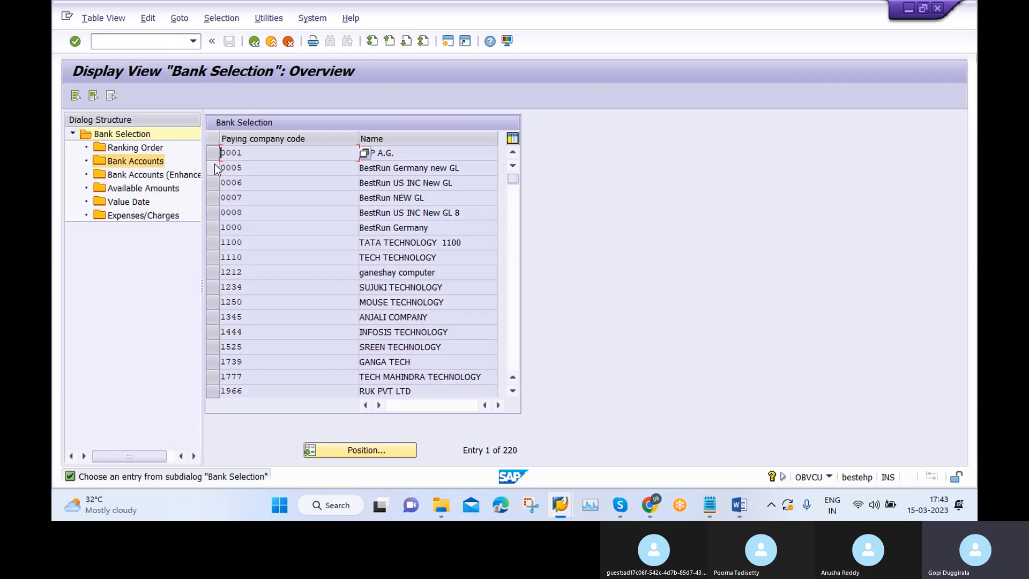
{"action": "type", "text": "A"}
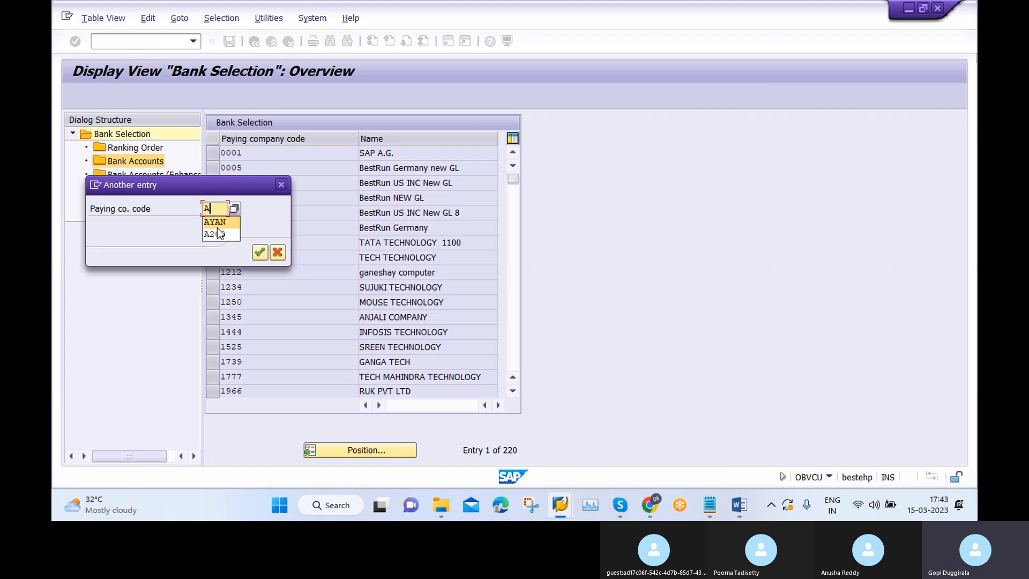
{"action": "left_click", "coordinate": [260, 252]}
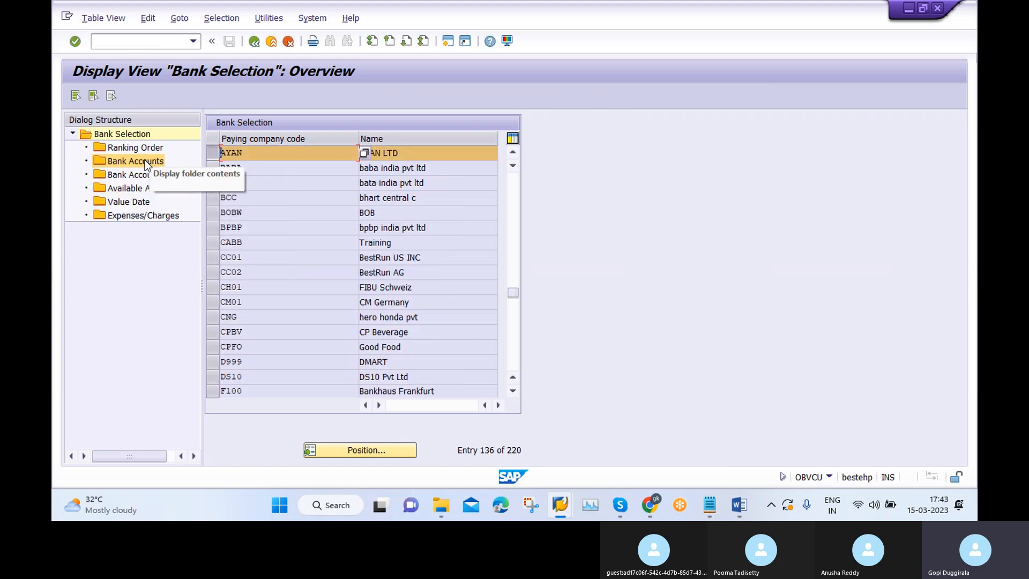
Step: Set the HDFC bank subaccount to 100003, save it under the customizing request, and go back
{"action": "double_click", "coordinate": [134, 161]}
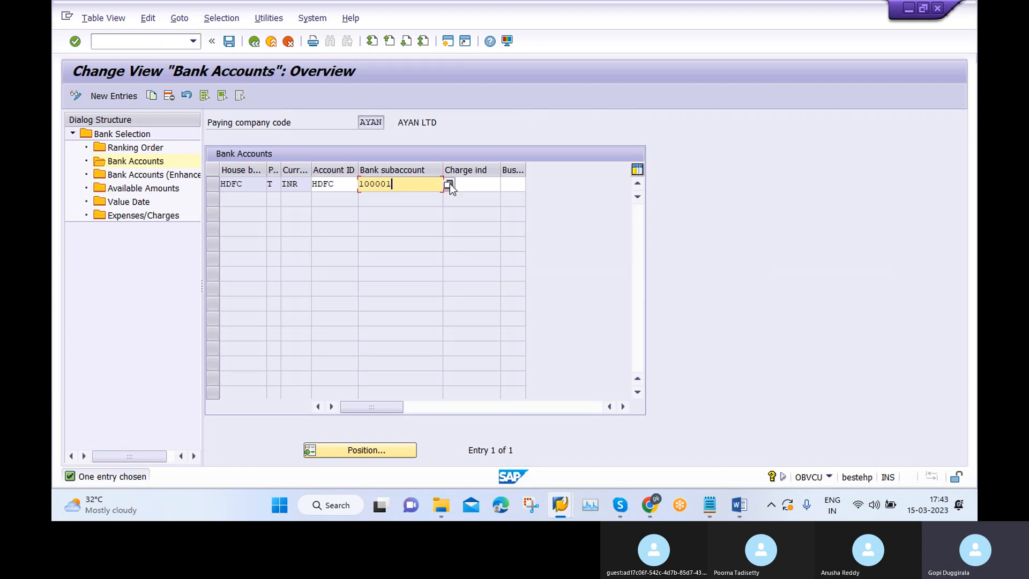
{"action": "type", "text": "100003"}
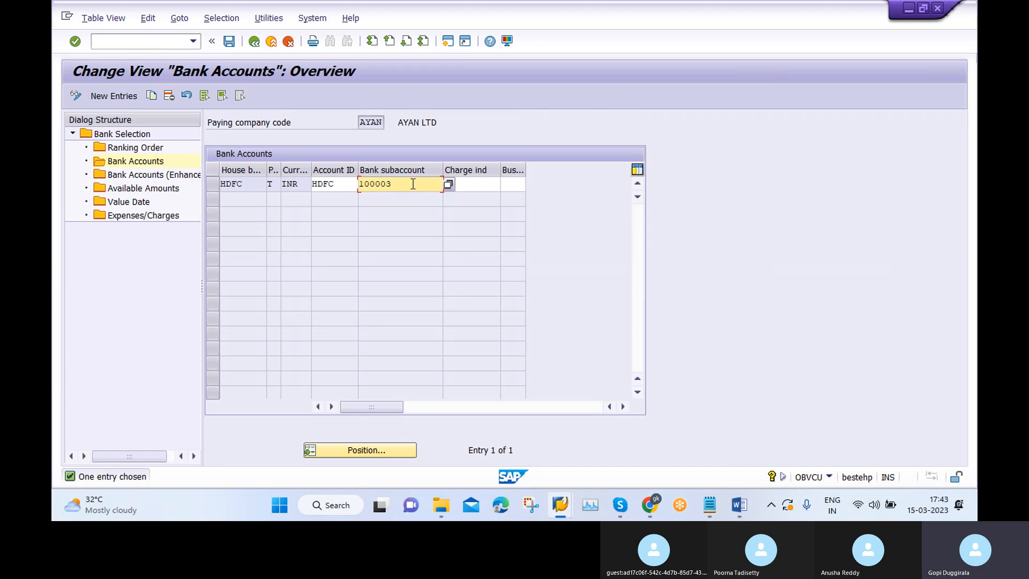
{"action": "left_click", "coordinate": [450, 184]}
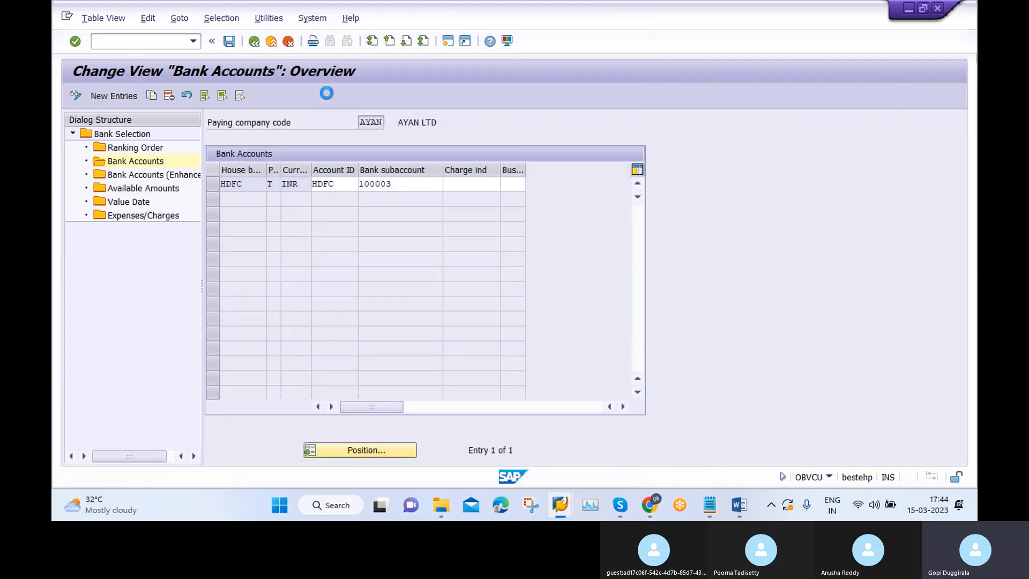
{"action": "left_click", "coordinate": [229, 40]}
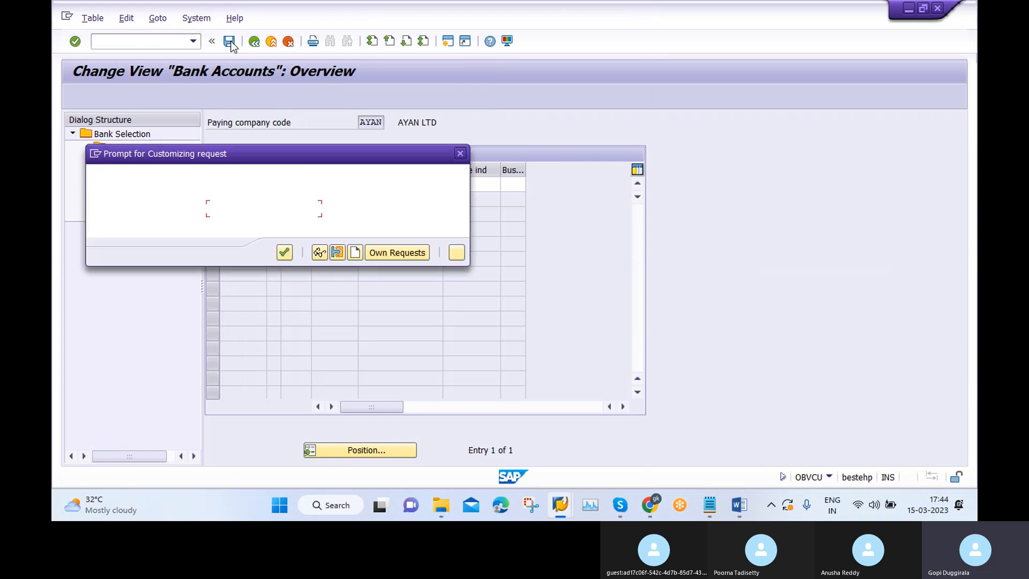
{"action": "left_click", "coordinate": [284, 252]}
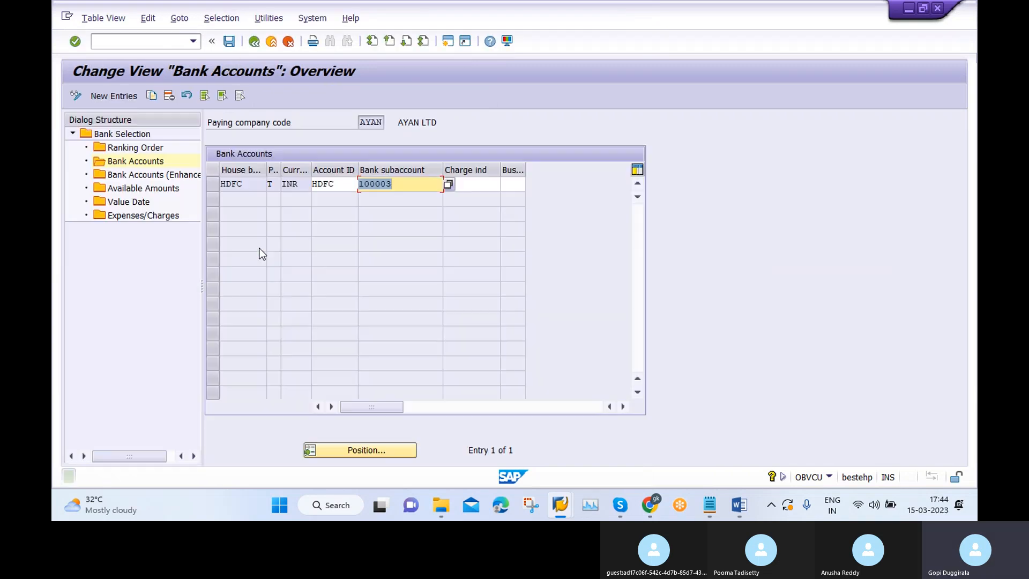
{"action": "left_click", "coordinate": [255, 40]}
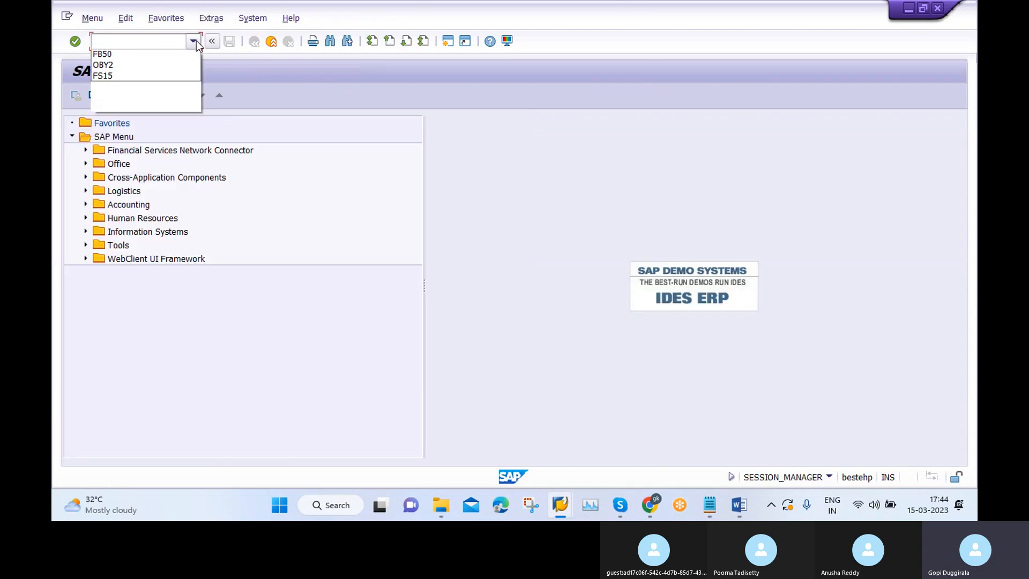
Step: In F110, delete run 3's 15.03.2023 proposal and check the Parameter and Status tabs
{"action": "type", "text": "F110"}
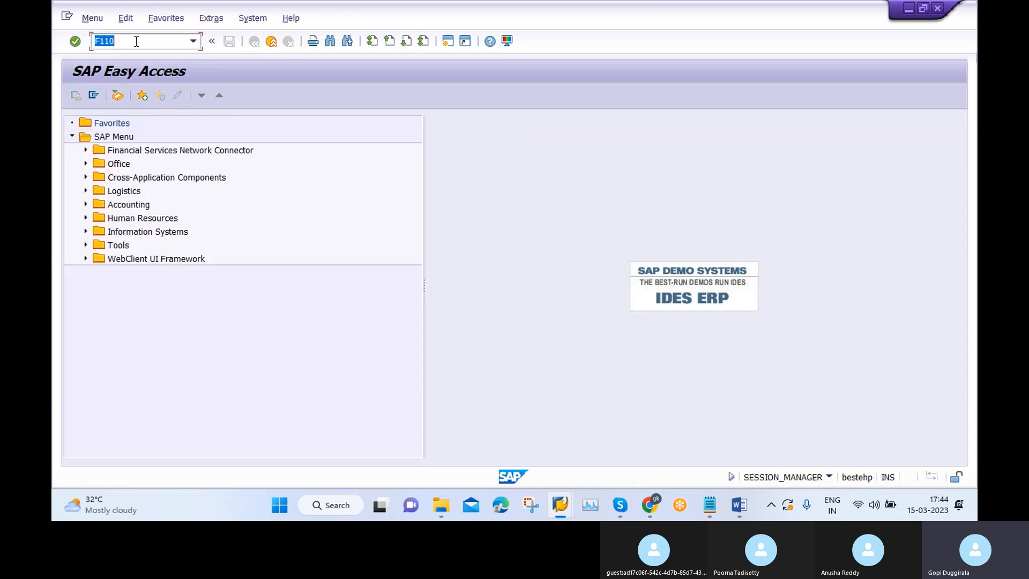
{"action": "key", "text": "Enter"}
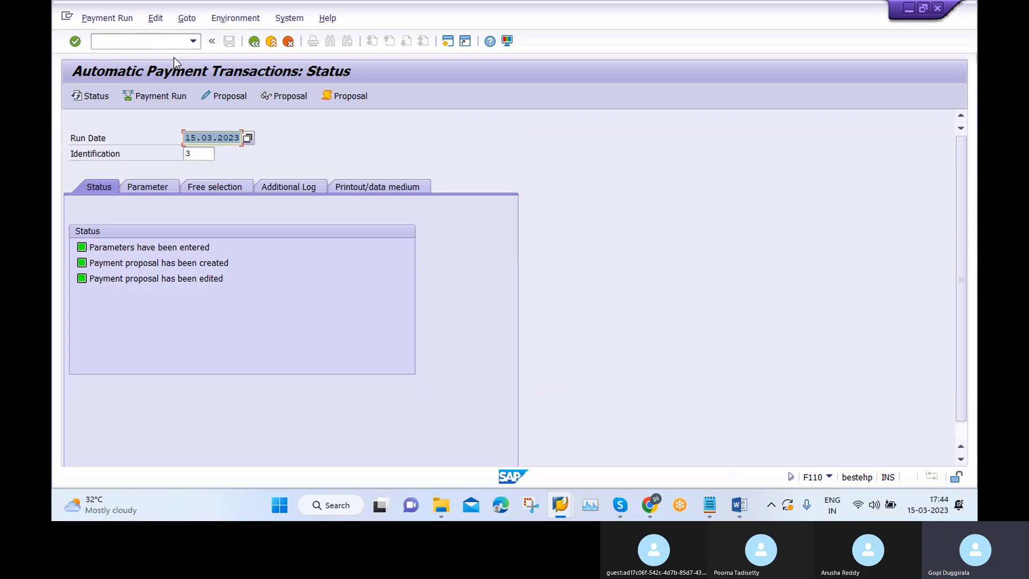
{"action": "left_click", "coordinate": [156, 18]}
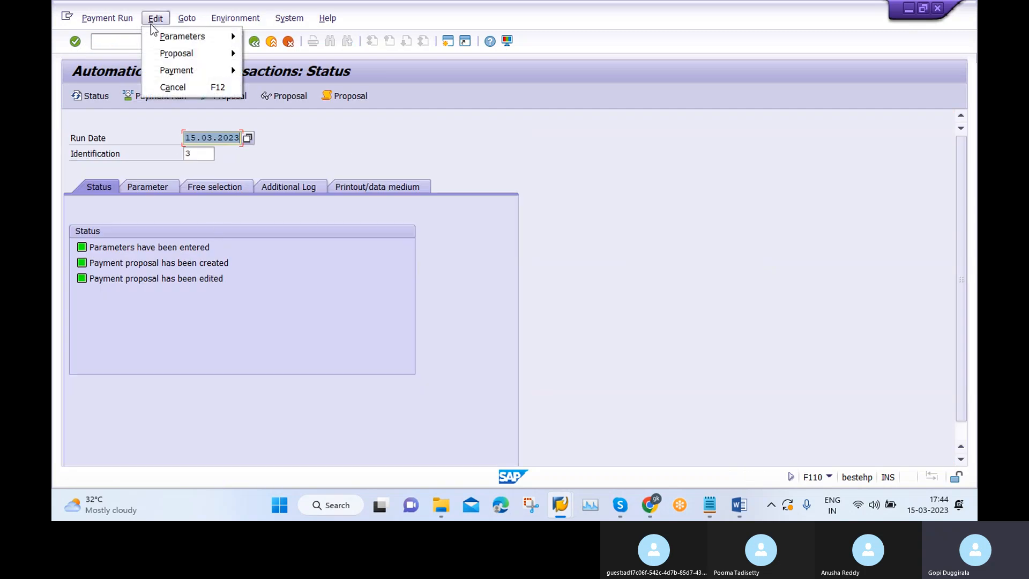
{"action": "left_click", "coordinate": [175, 53]}
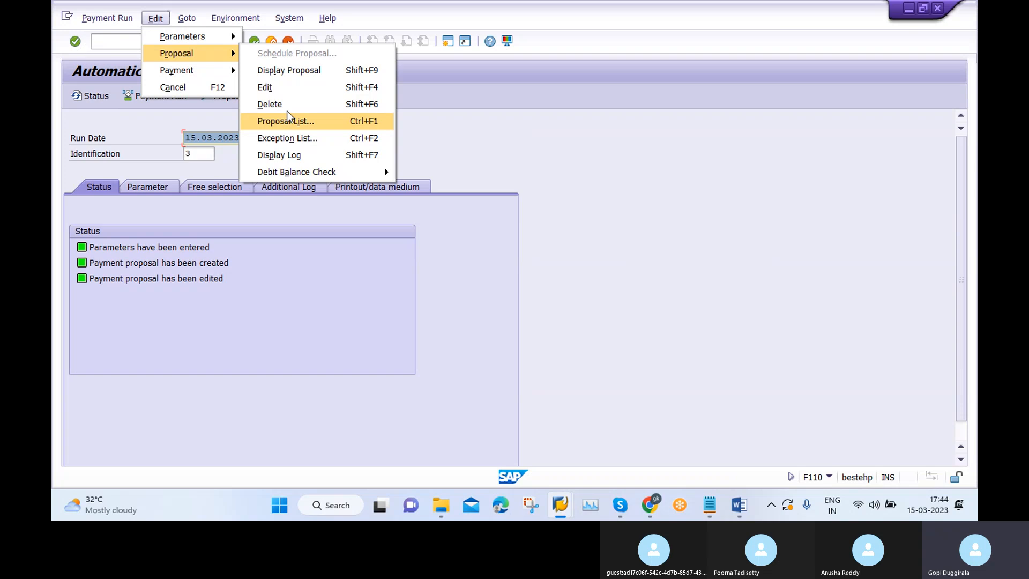
{"action": "left_click", "coordinate": [270, 104]}
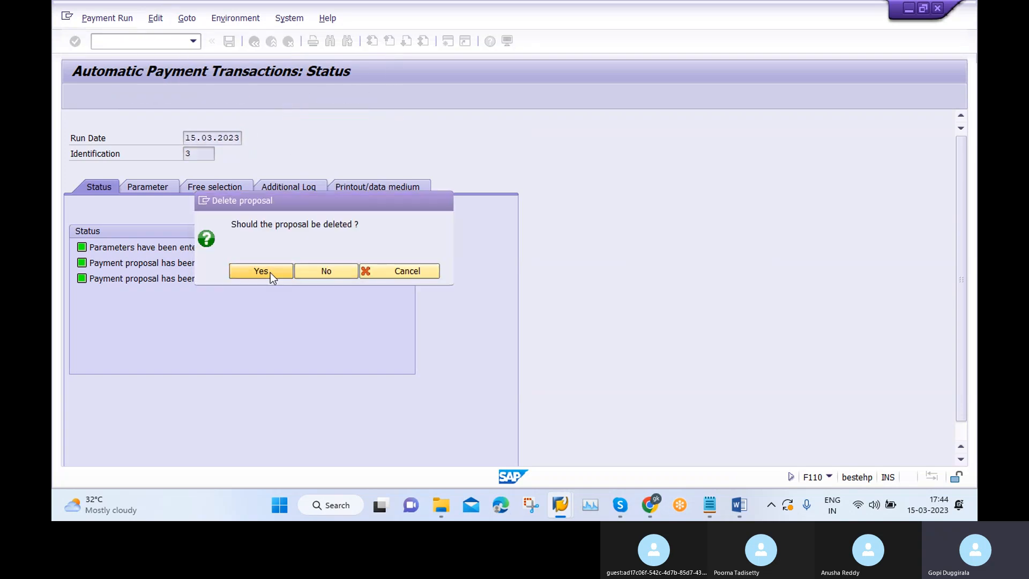
{"action": "left_click", "coordinate": [260, 271]}
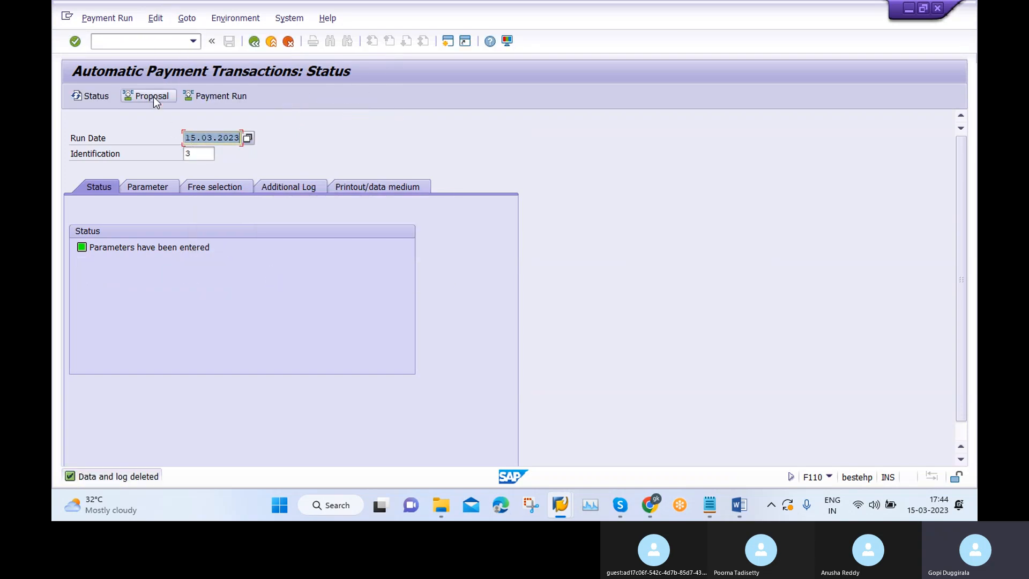
{"action": "mouse_move", "coordinate": [150, 96]}
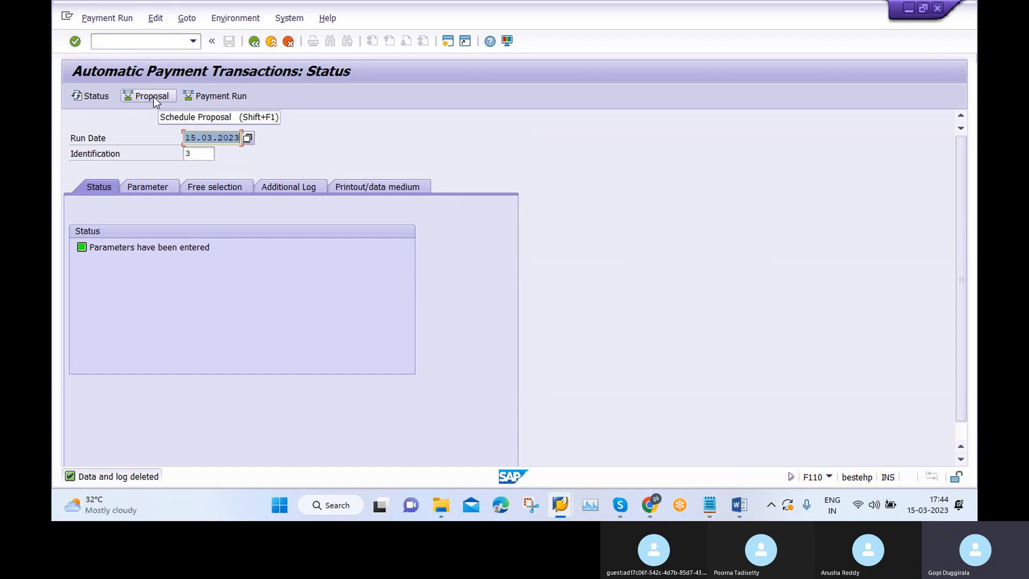
{"action": "mouse_move", "coordinate": [156, 107]}
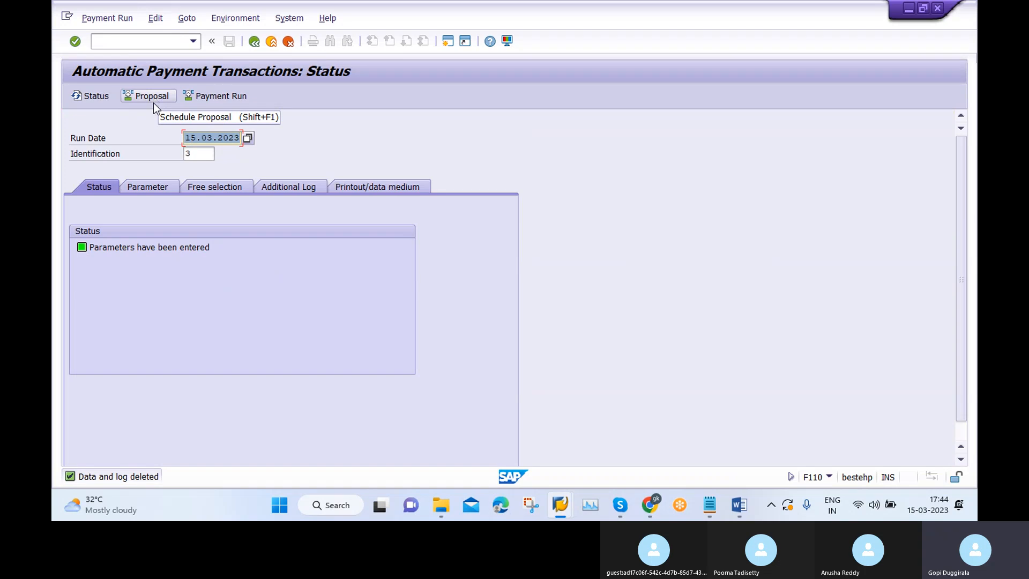
{"action": "left_click", "coordinate": [147, 187]}
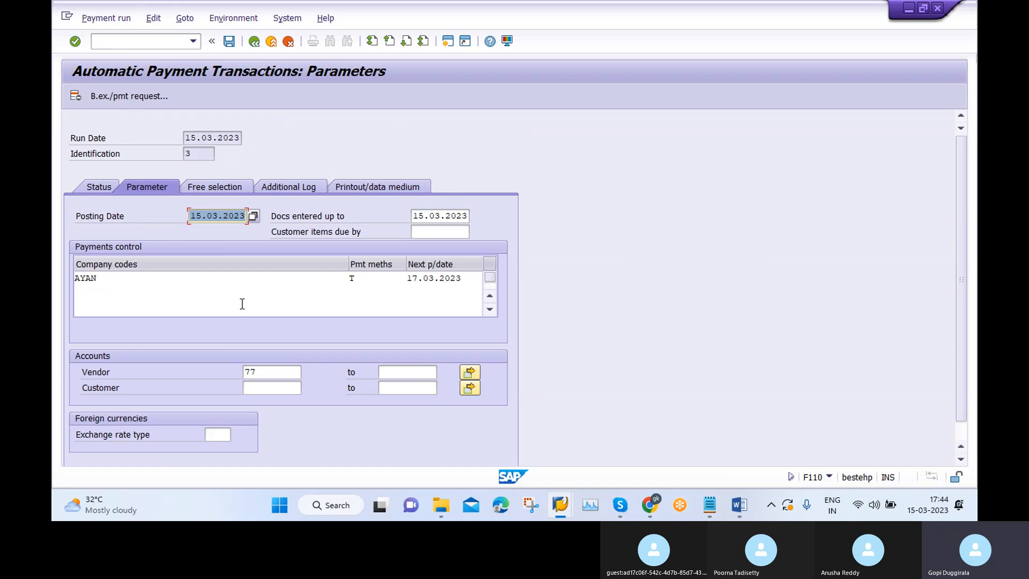
{"action": "left_click", "coordinate": [288, 186]}
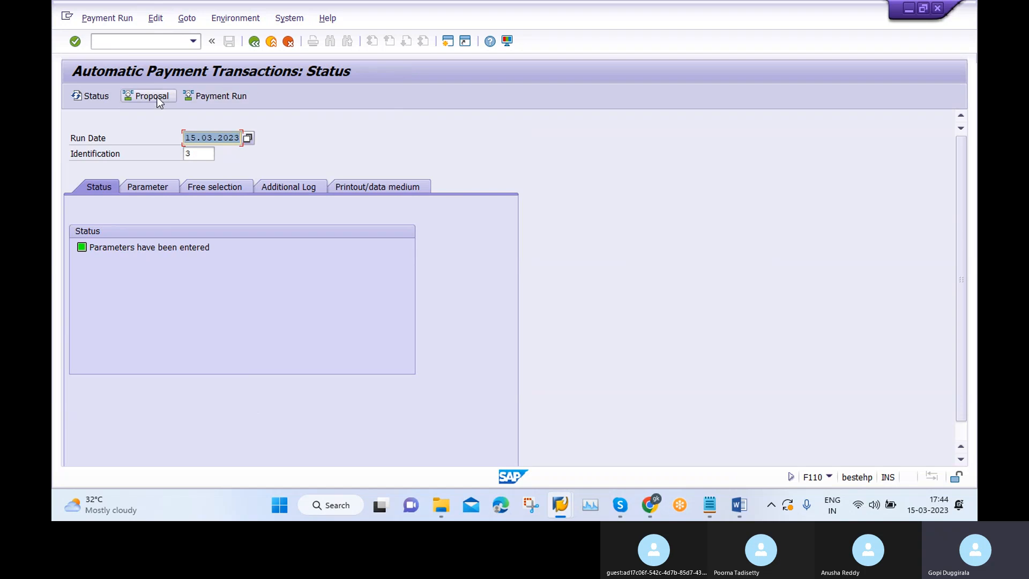
Step: Run the proposal immediately and review it for all clerks: 50,000 INR to GK LTD
{"action": "left_click", "coordinate": [150, 96]}
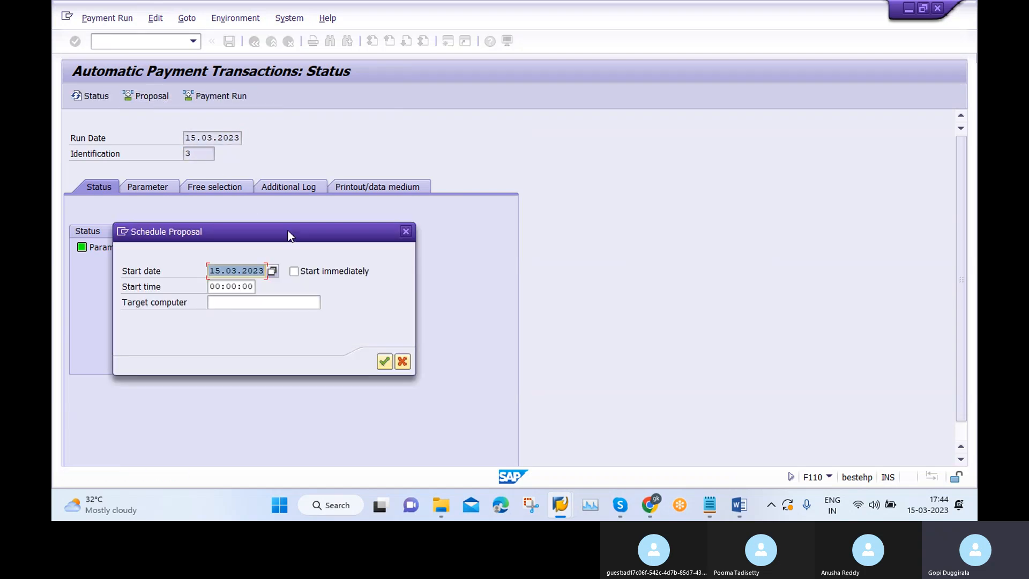
{"action": "left_click", "coordinate": [295, 271]}
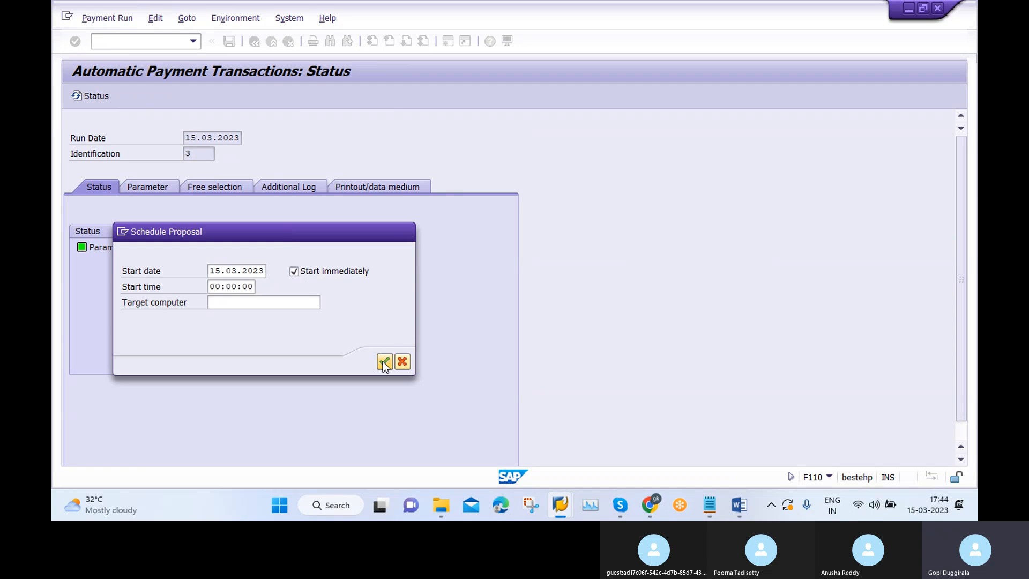
{"action": "left_click", "coordinate": [384, 362]}
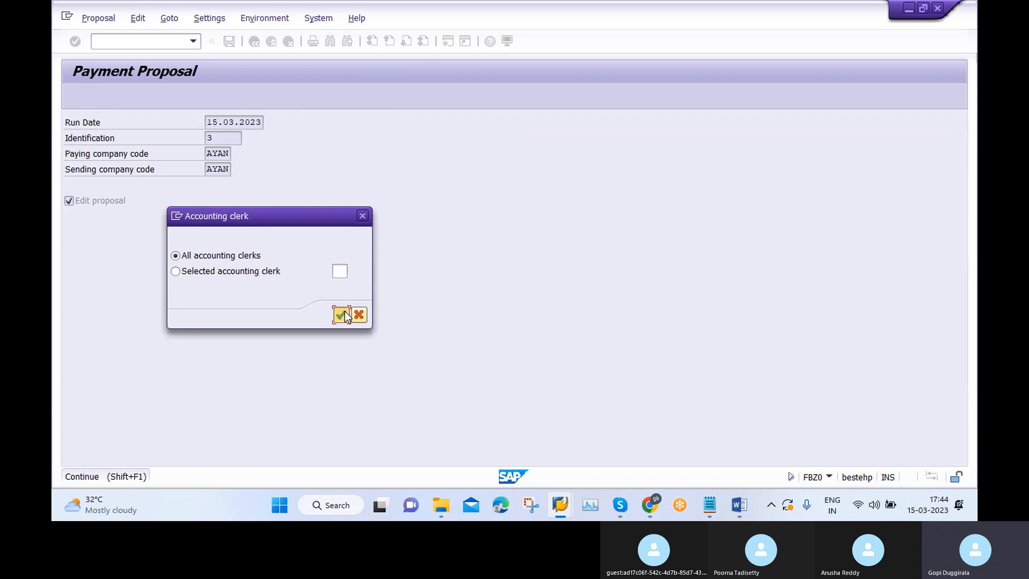
{"action": "left_click", "coordinate": [341, 315]}
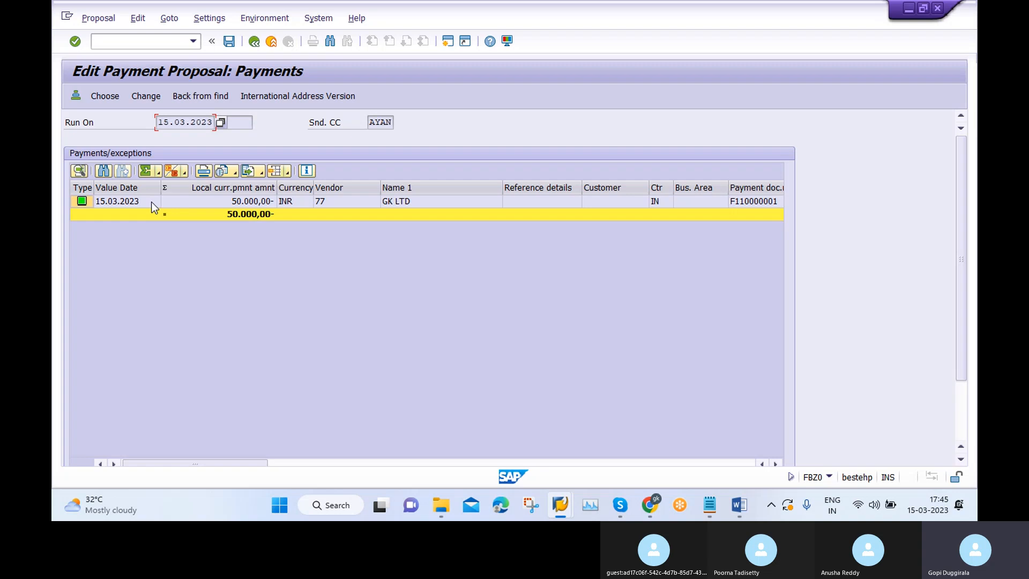
{"action": "mouse_move", "coordinate": [130, 229]}
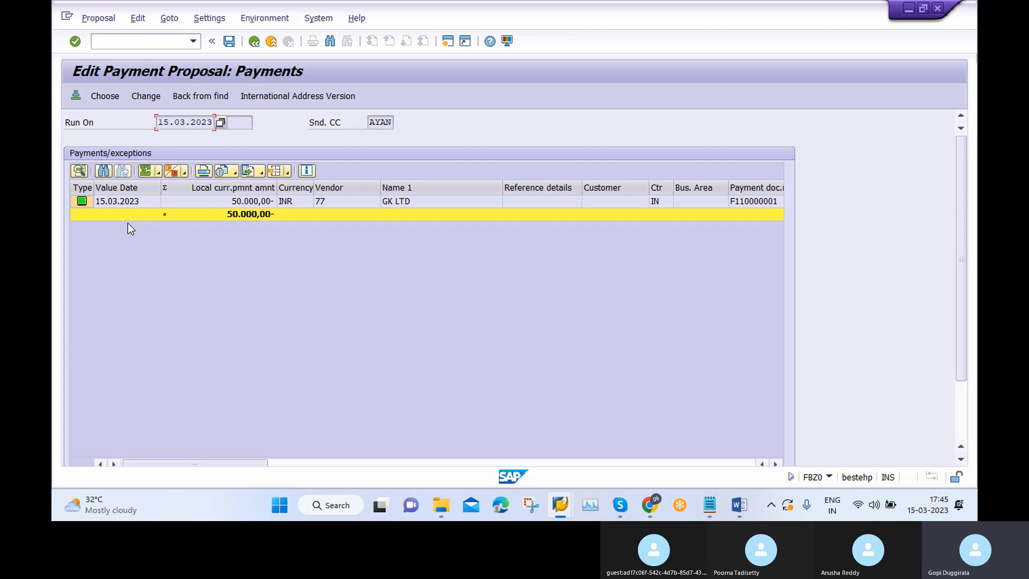
{"action": "mouse_move", "coordinate": [191, 235]}
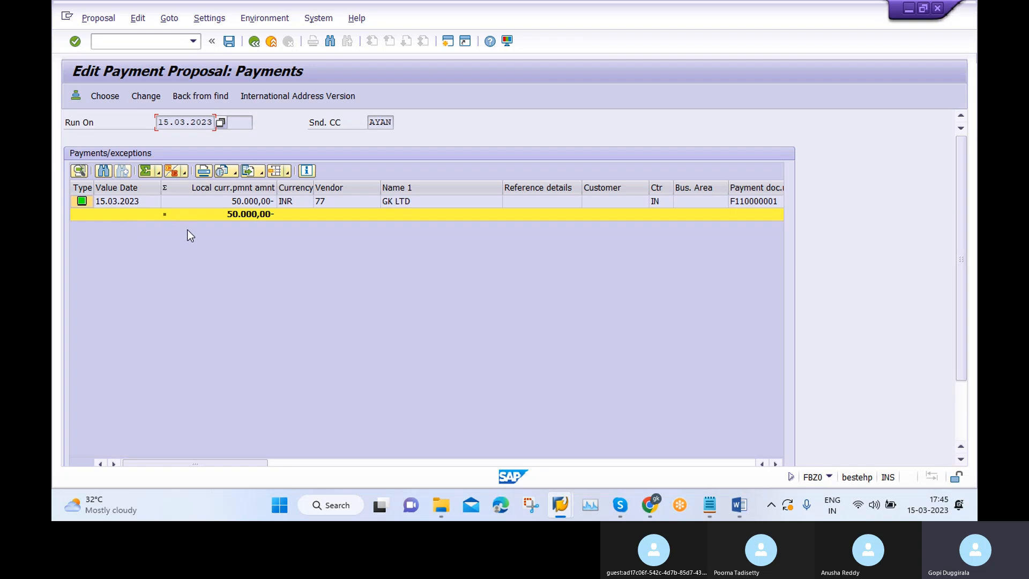
{"action": "mouse_move", "coordinate": [175, 247]}
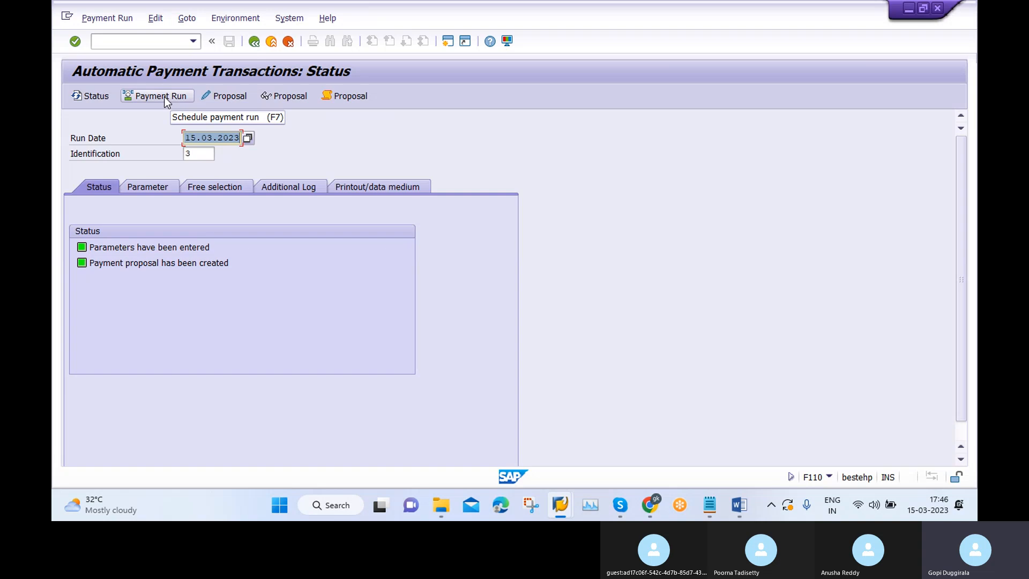
Step: Schedule payment run 3 to start immediately, completing one posting order
{"action": "left_click", "coordinate": [157, 96]}
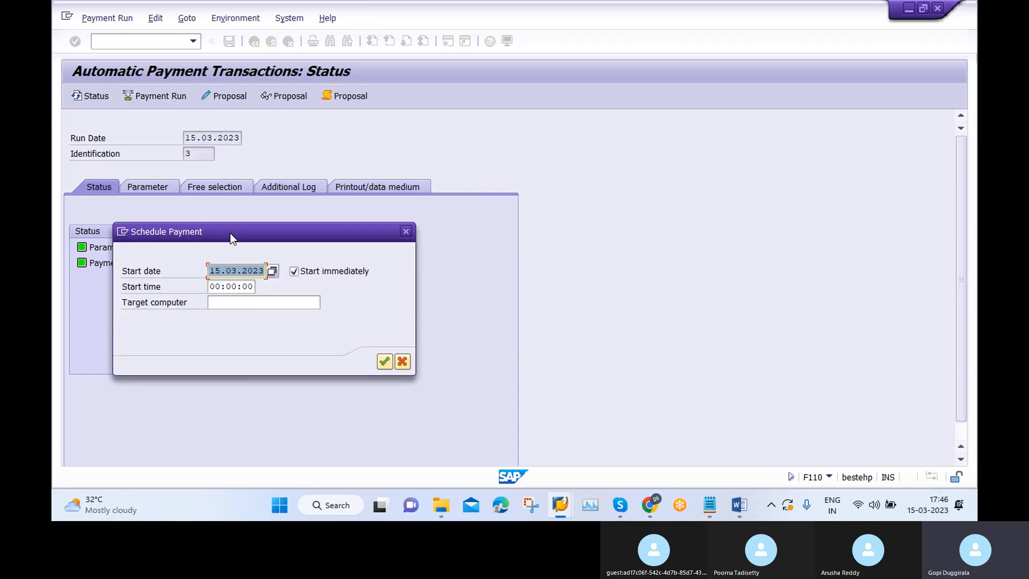
{"action": "left_click", "coordinate": [384, 362]}
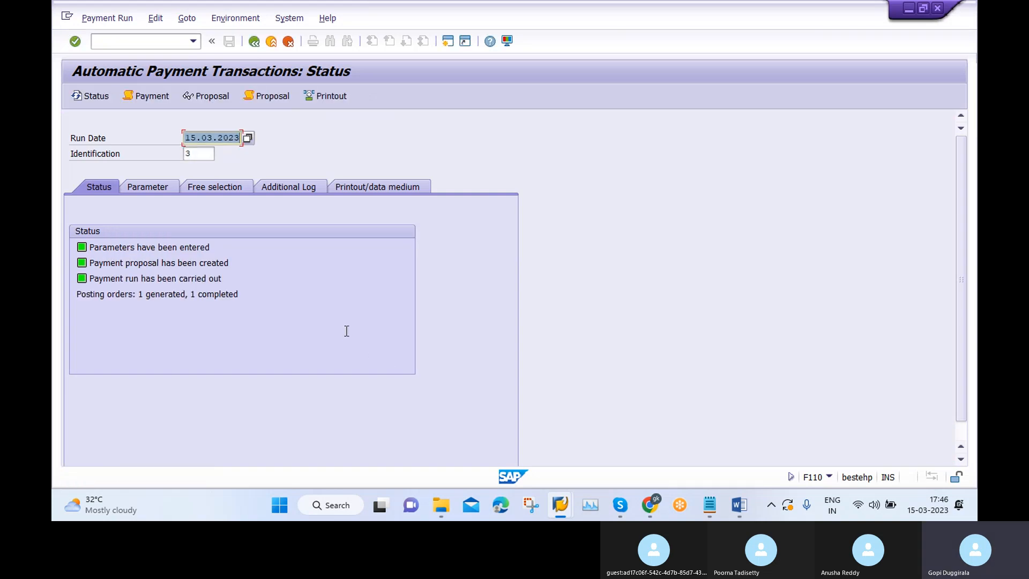
{"action": "mouse_move", "coordinate": [269, 304]}
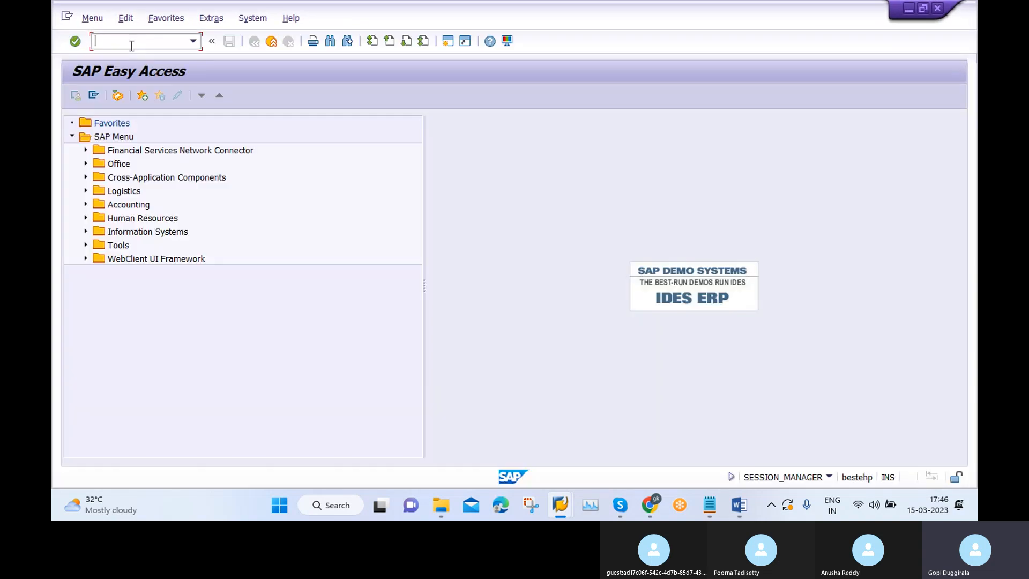
Step: Run FBL1N for vendor 77 in company AYAN and switch to All items
{"action": "type", "text": "FBL1"}
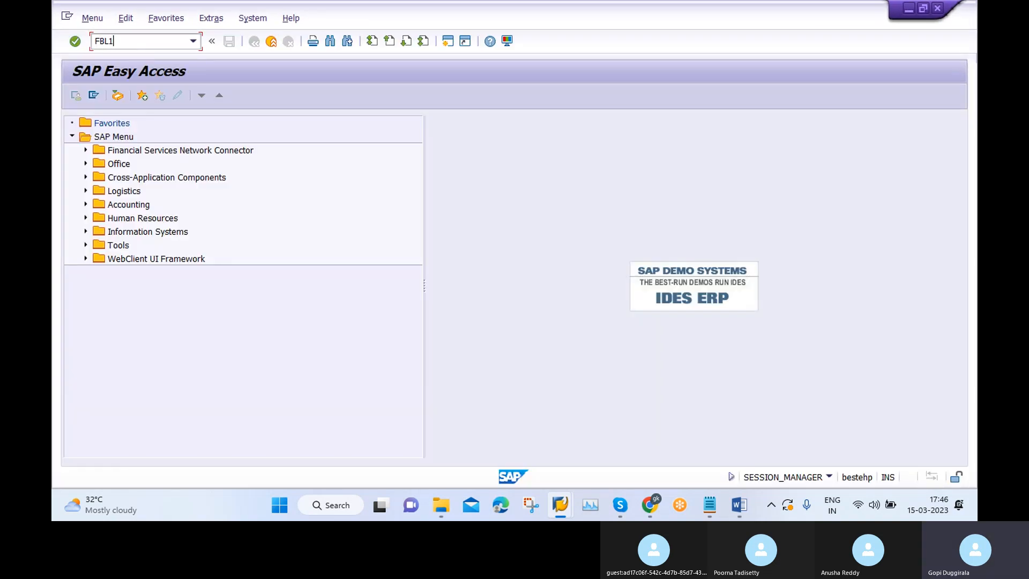
{"action": "key", "text": "Enter"}
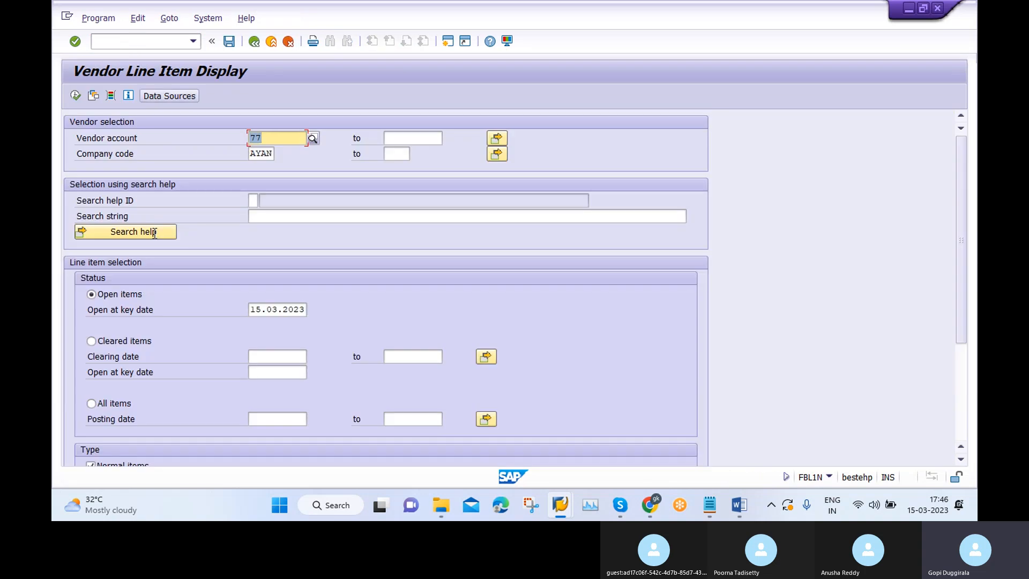
{"action": "mouse_move", "coordinate": [75, 96]}
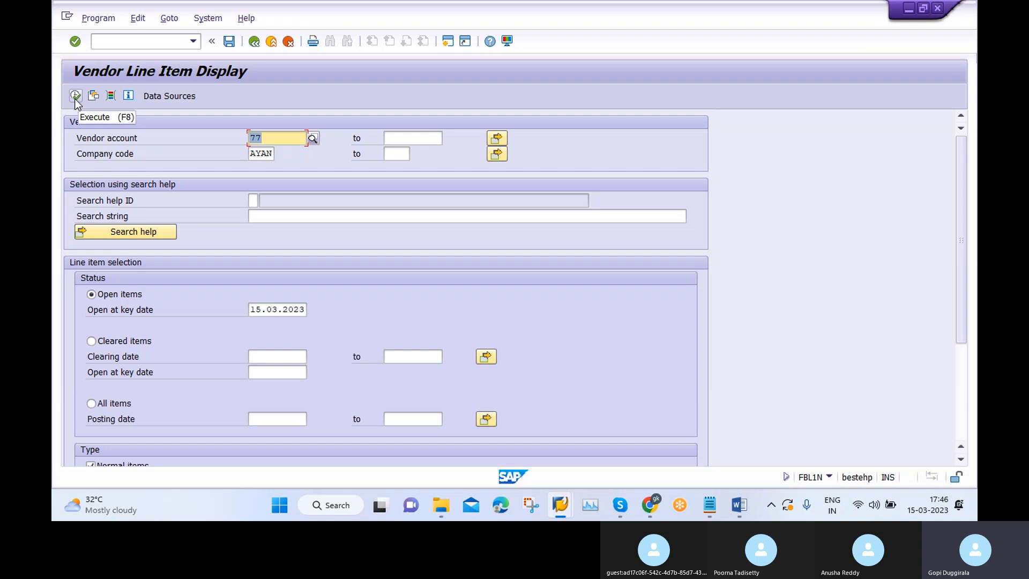
{"action": "left_click", "coordinate": [76, 96]}
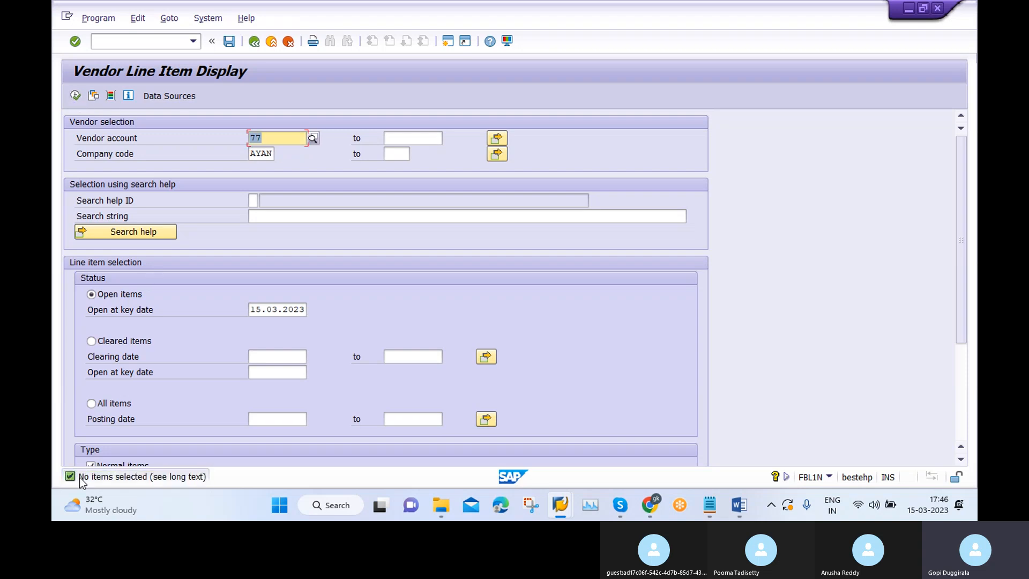
{"action": "mouse_move", "coordinate": [125, 489]}
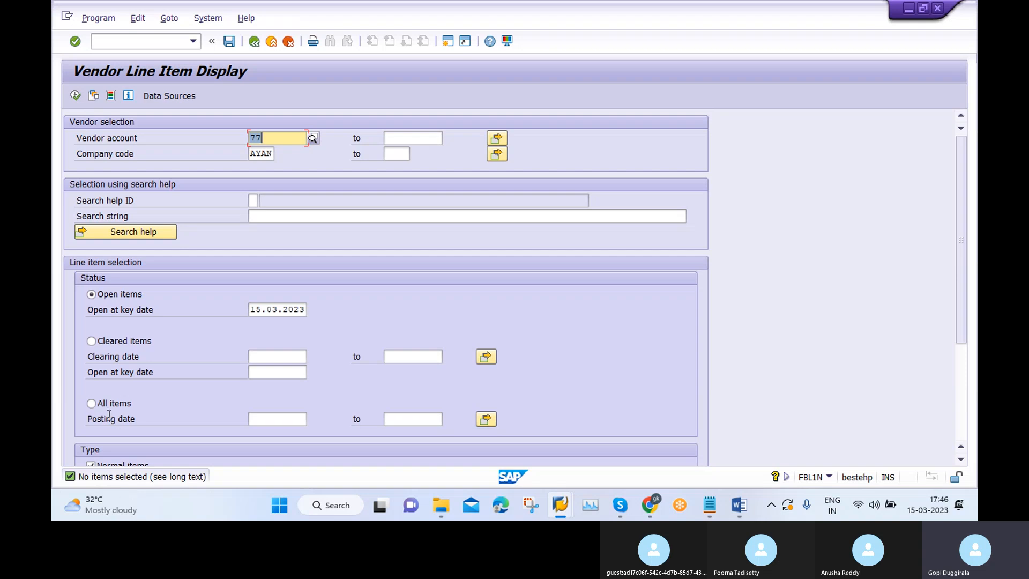
{"action": "left_click", "coordinate": [92, 404]}
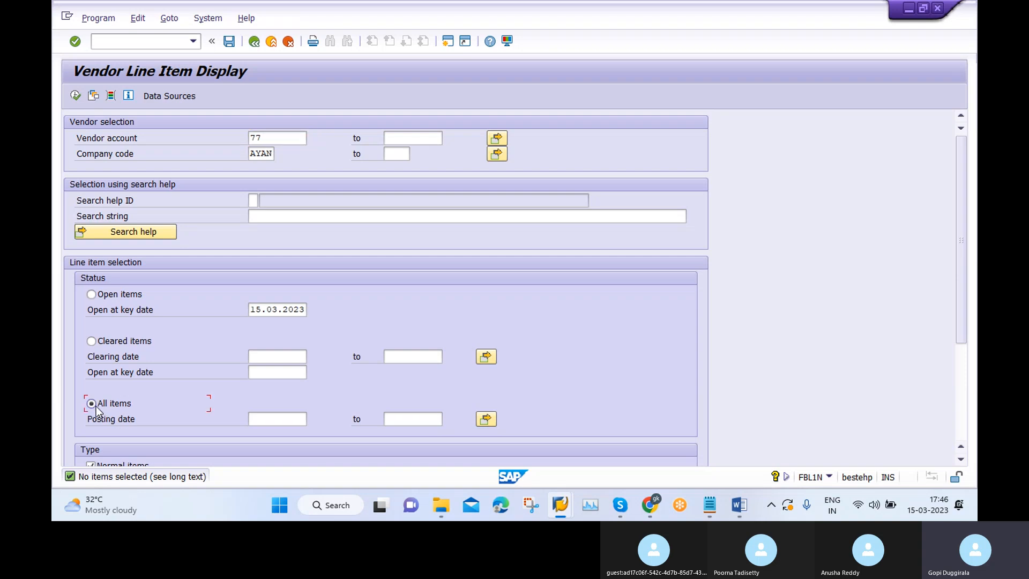
{"action": "left_click", "coordinate": [91, 403]}
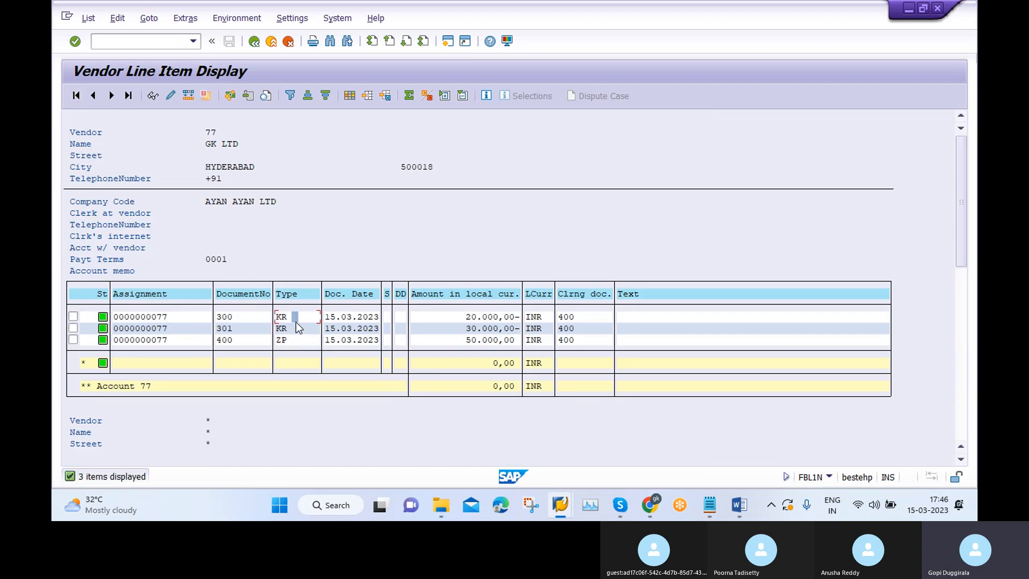
{"action": "left_click", "coordinate": [295, 328]}
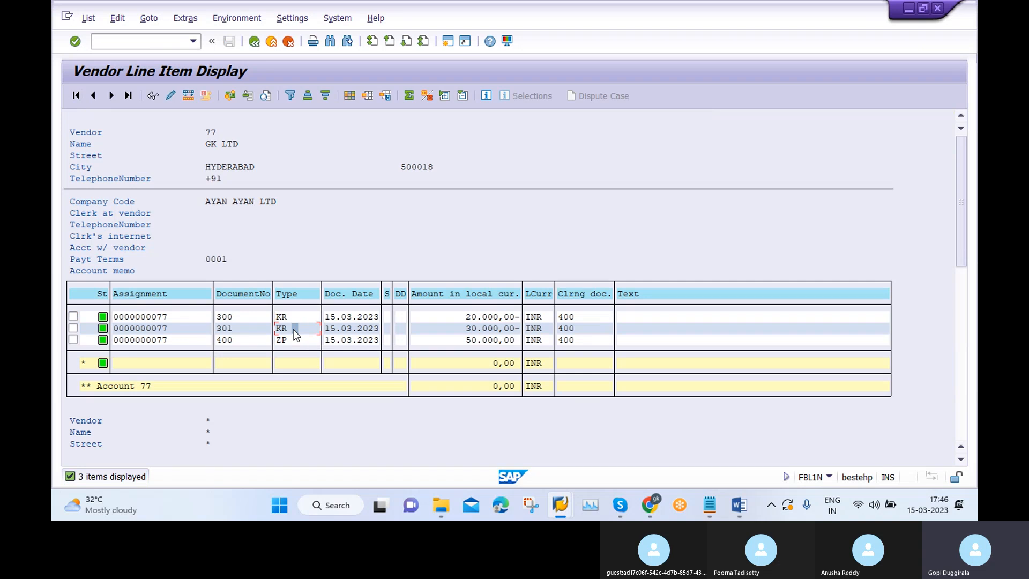
{"action": "mouse_move", "coordinate": [291, 322]}
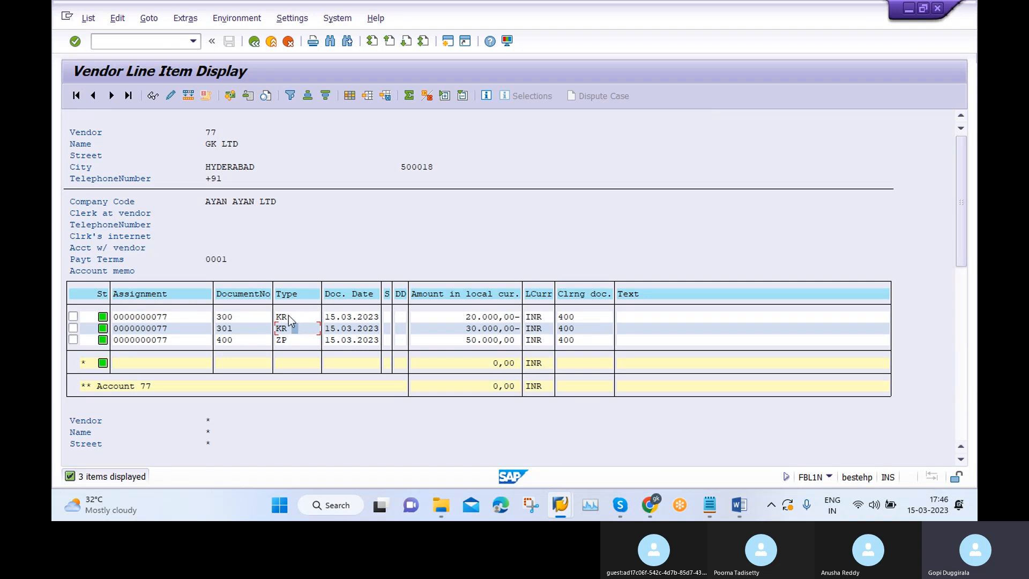
{"action": "mouse_move", "coordinate": [438, 322]}
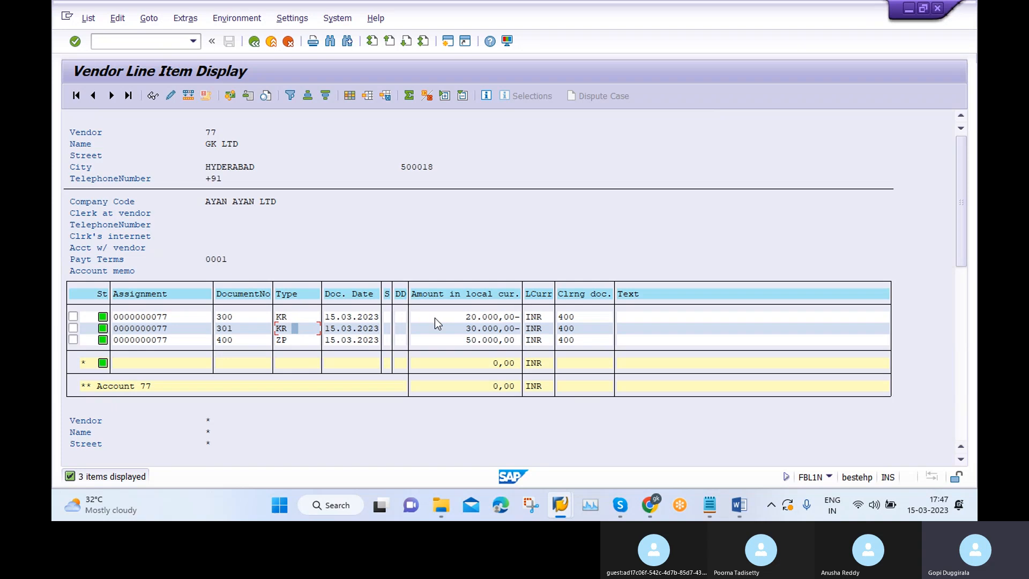
{"action": "mouse_move", "coordinate": [463, 341]}
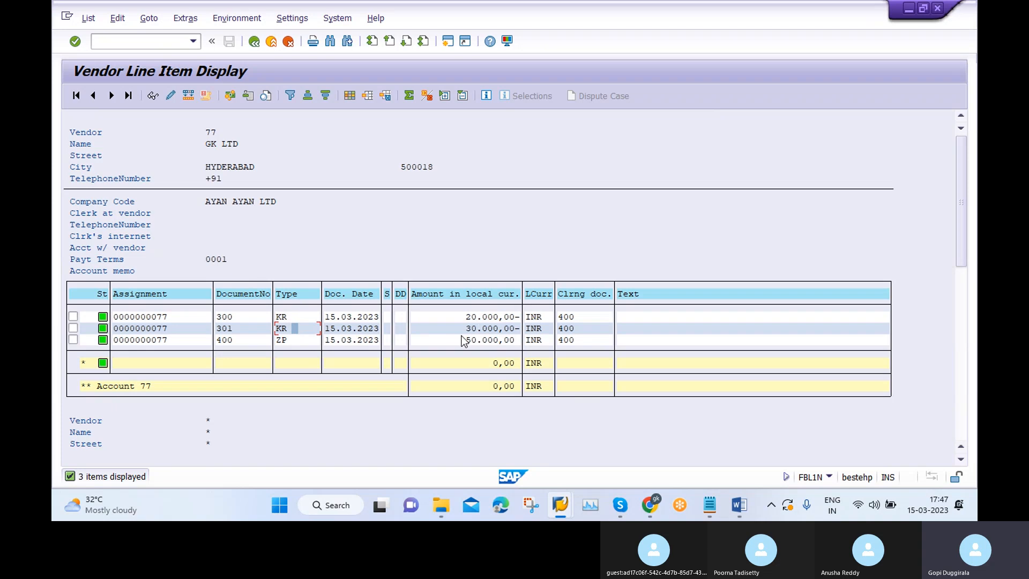
{"action": "left_click", "coordinate": [296, 340]}
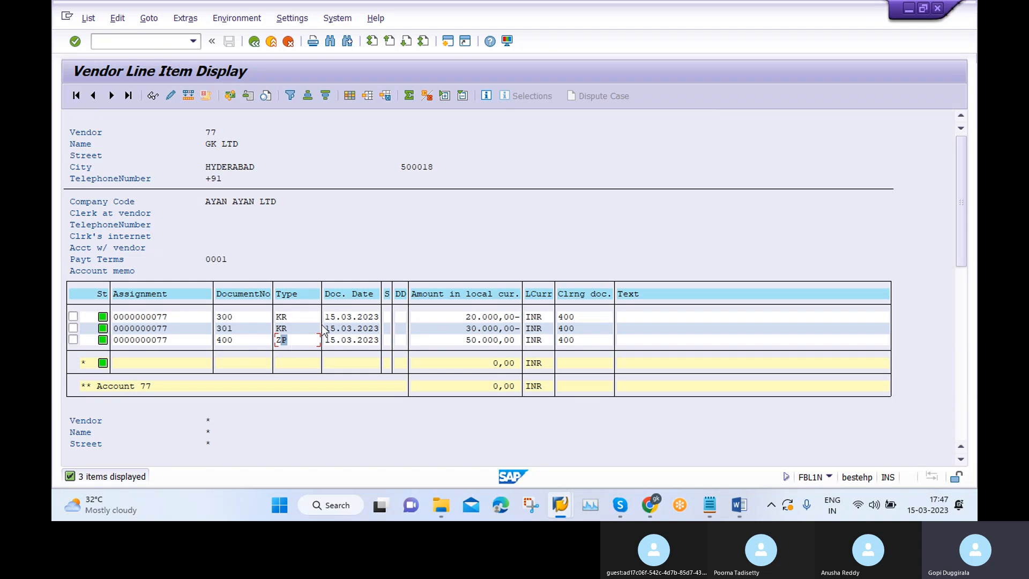
{"action": "mouse_move", "coordinate": [293, 348]}
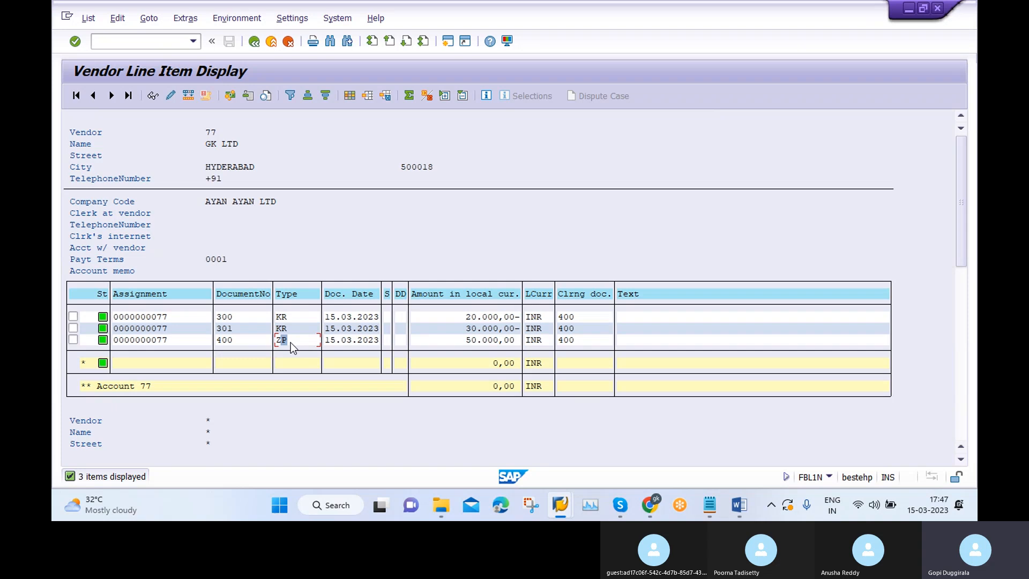
{"action": "mouse_move", "coordinate": [473, 350]}
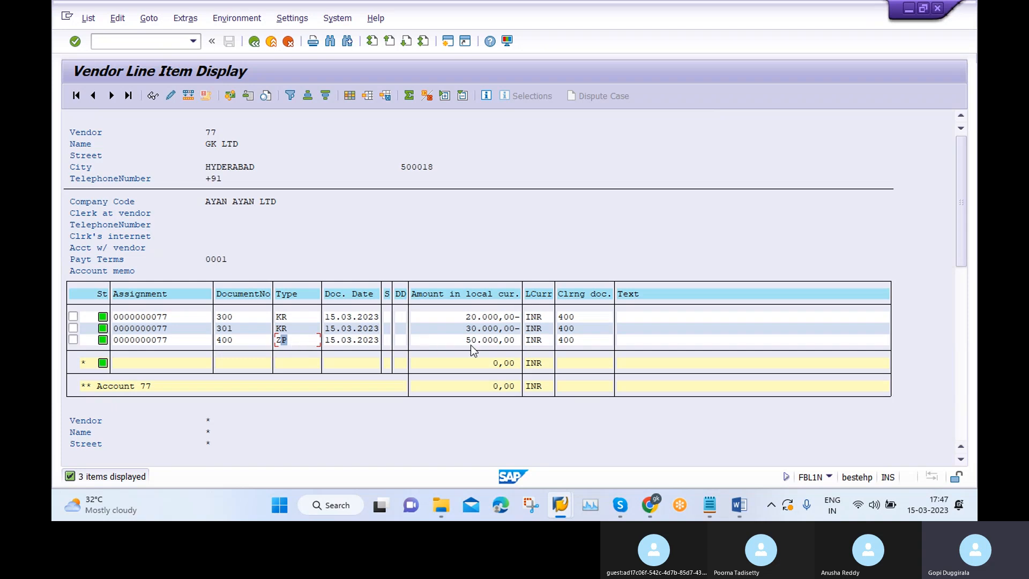
{"action": "mouse_move", "coordinate": [492, 348]}
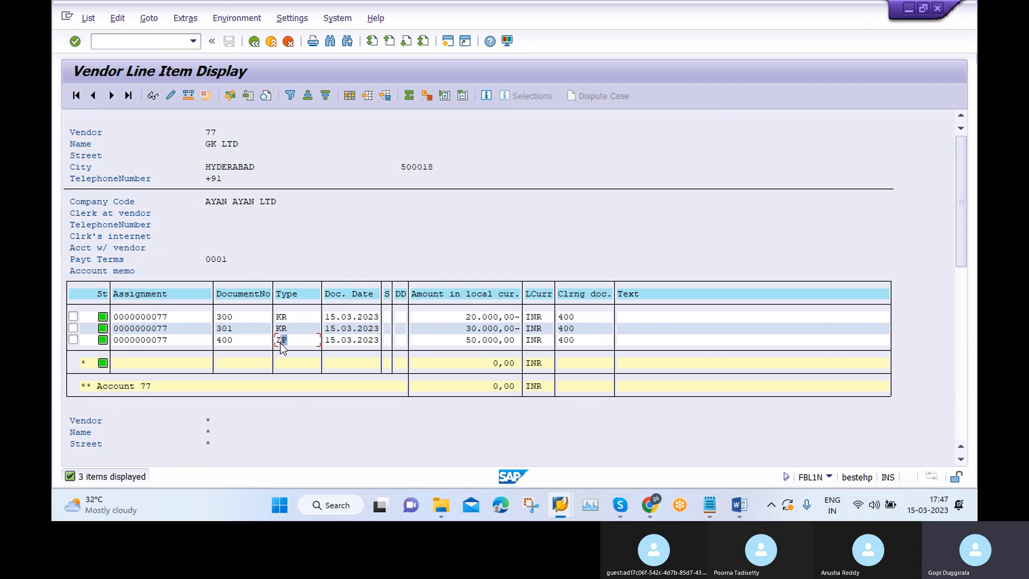
{"action": "mouse_move", "coordinate": [284, 353]}
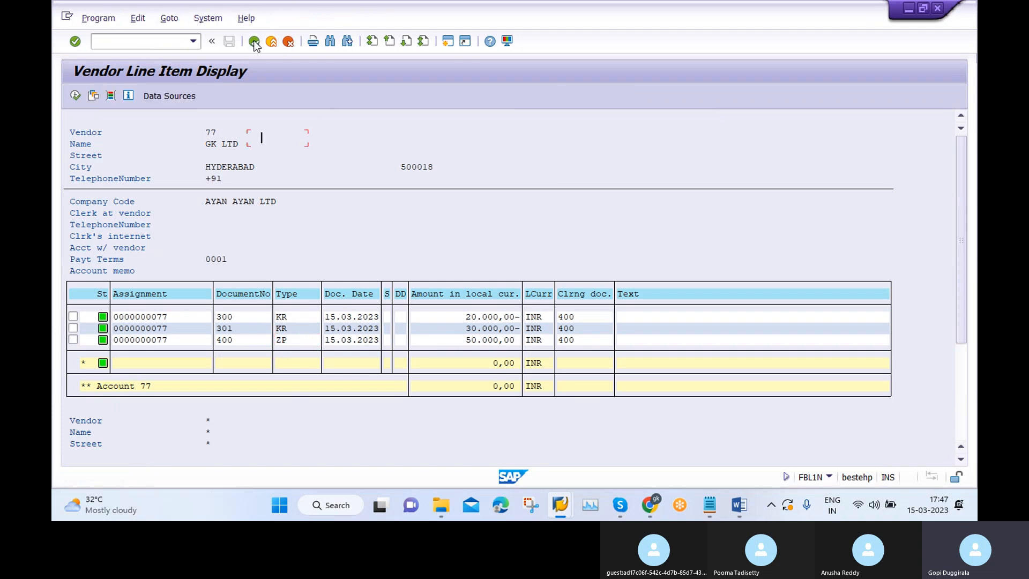
Step: Leave FBL1N and review AYAN's Bank Transfer payment method in FBZP company-code settings
{"action": "left_click", "coordinate": [254, 41]}
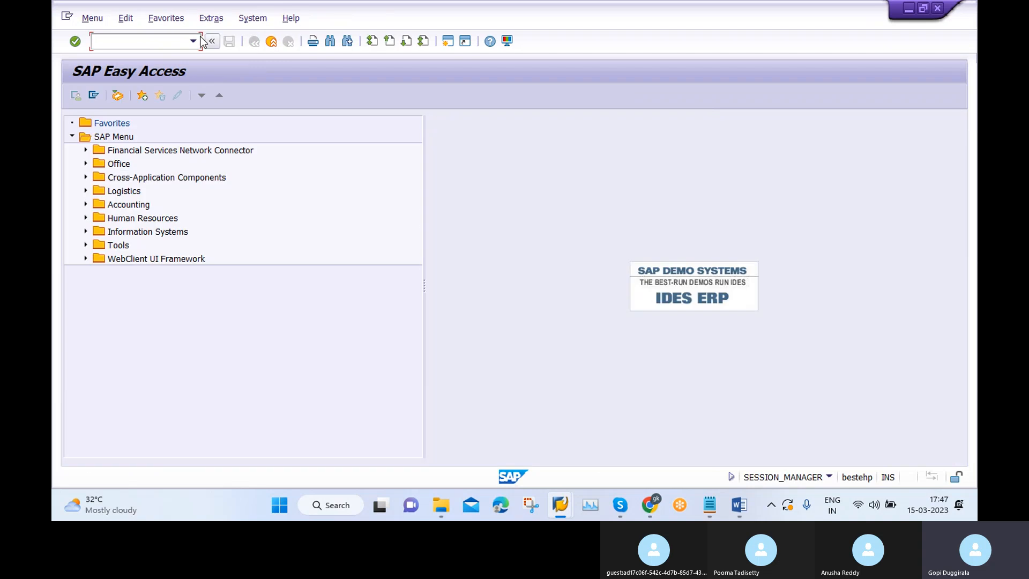
{"action": "type", "text": "FBZ"}
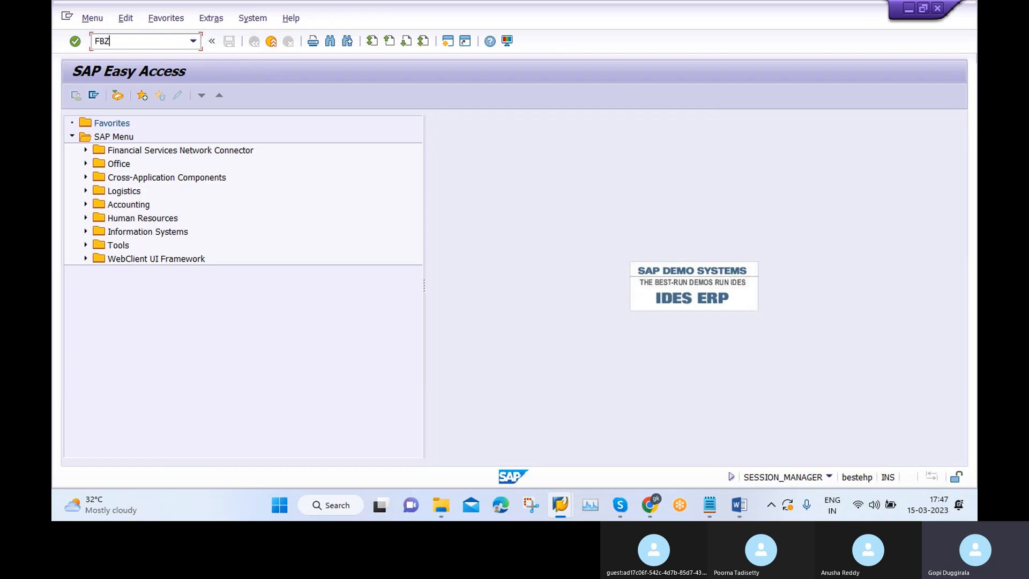
{"action": "key", "text": "Enter"}
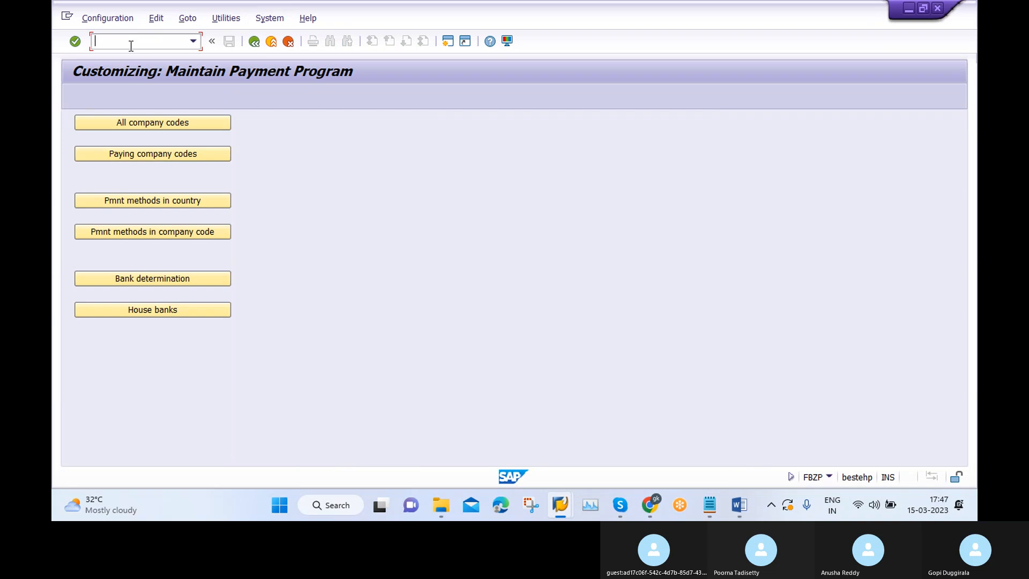
{"action": "left_click", "coordinate": [153, 231]}
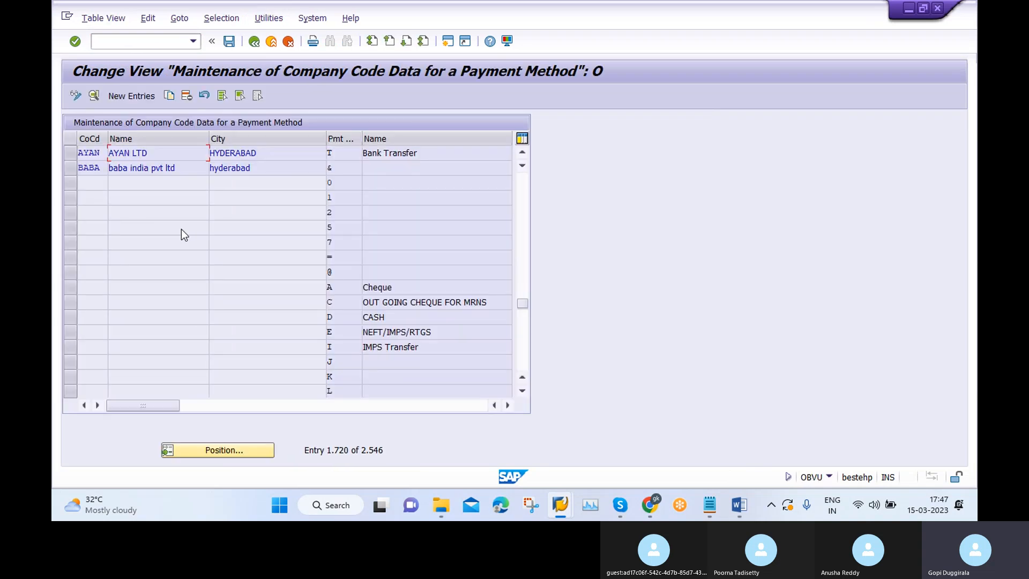
{"action": "left_click", "coordinate": [148, 153]}
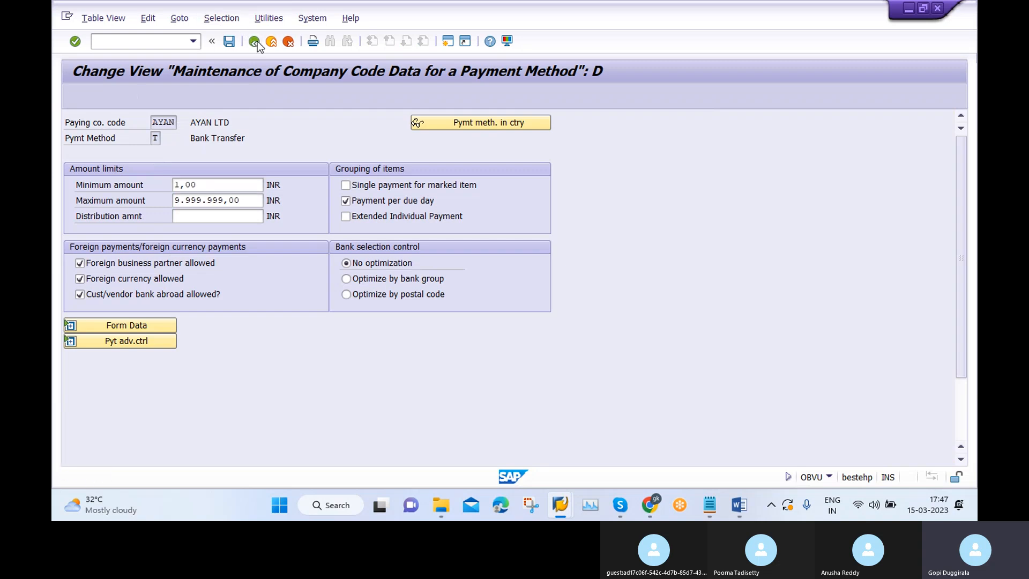
{"action": "left_click", "coordinate": [255, 41]}
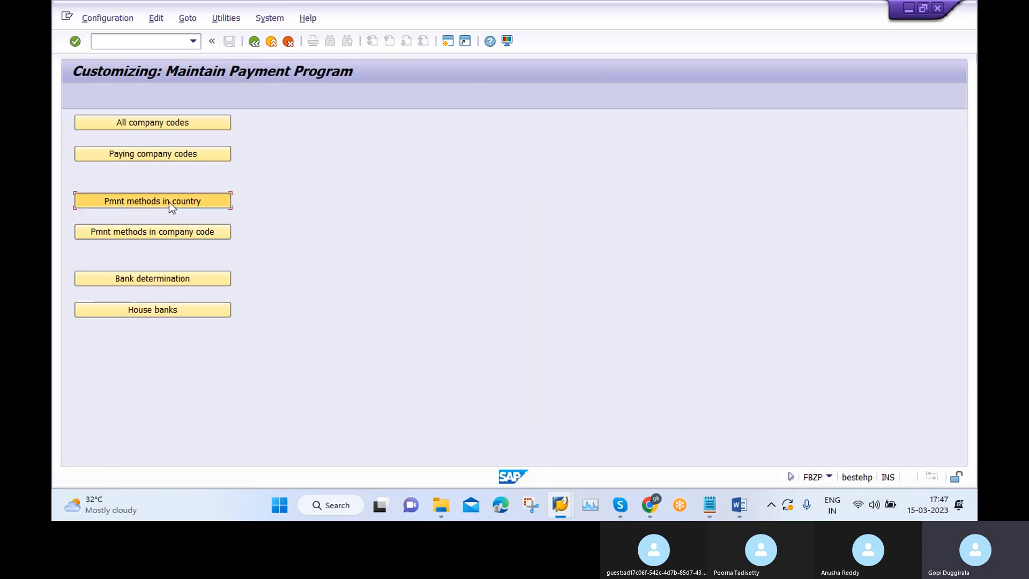
Step: Review India's Bank Transfer method T in country settings, showing document type ZP
{"action": "left_click", "coordinate": [153, 202]}
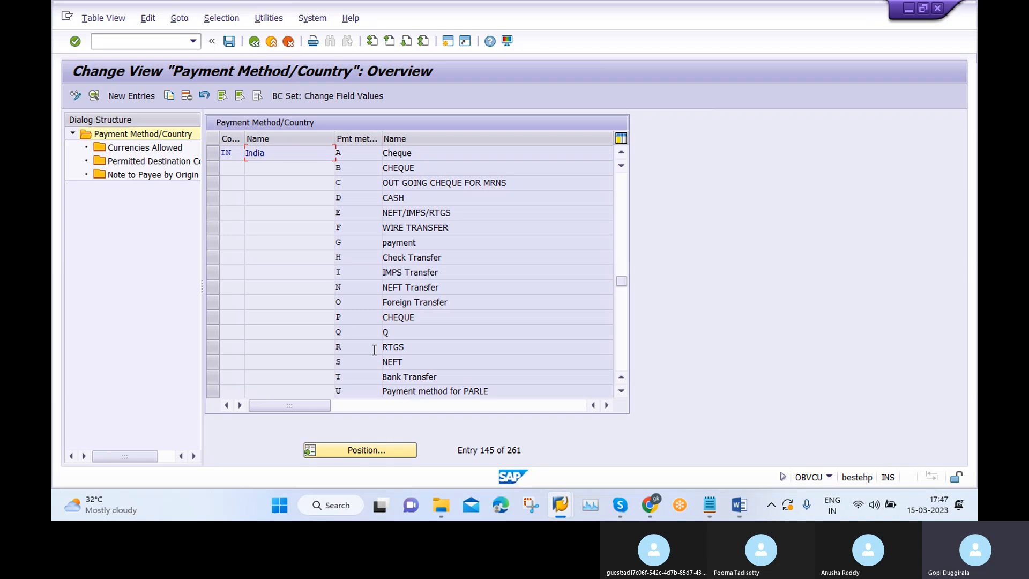
{"action": "double_click", "coordinate": [409, 376]}
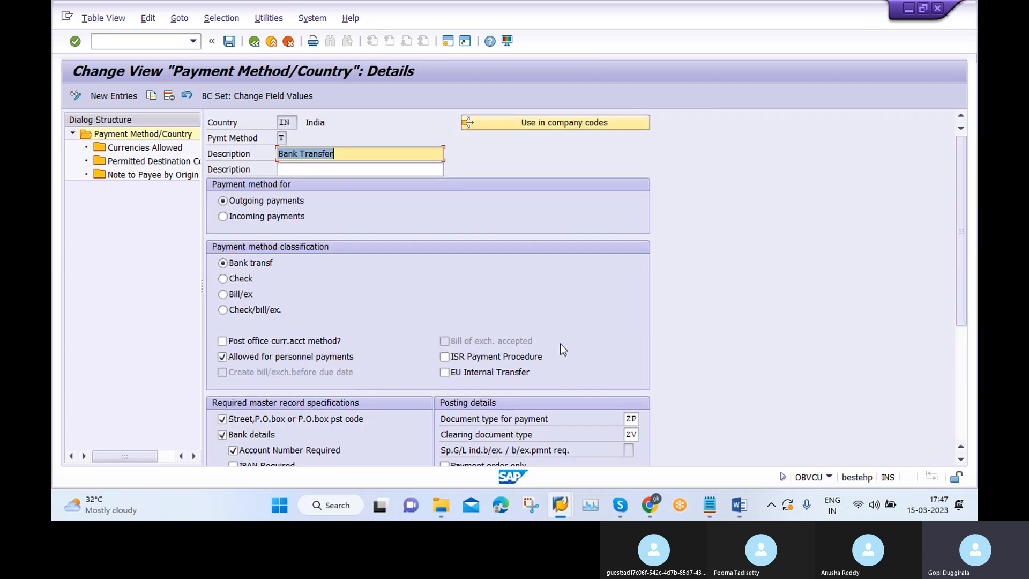
{"action": "scroll", "scroll_direction": "down", "scroll_amount": 3}
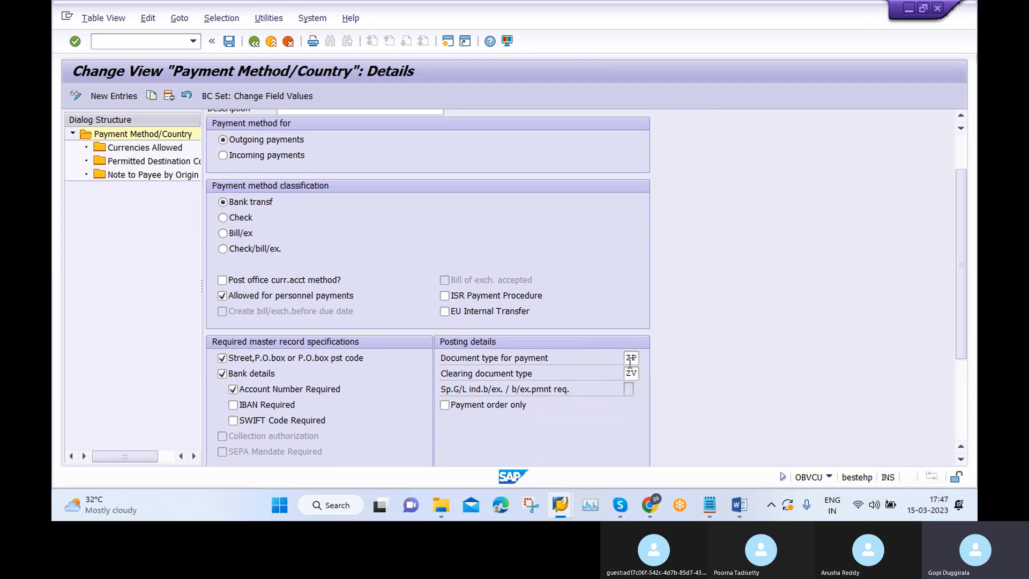
{"action": "mouse_move", "coordinate": [624, 362]}
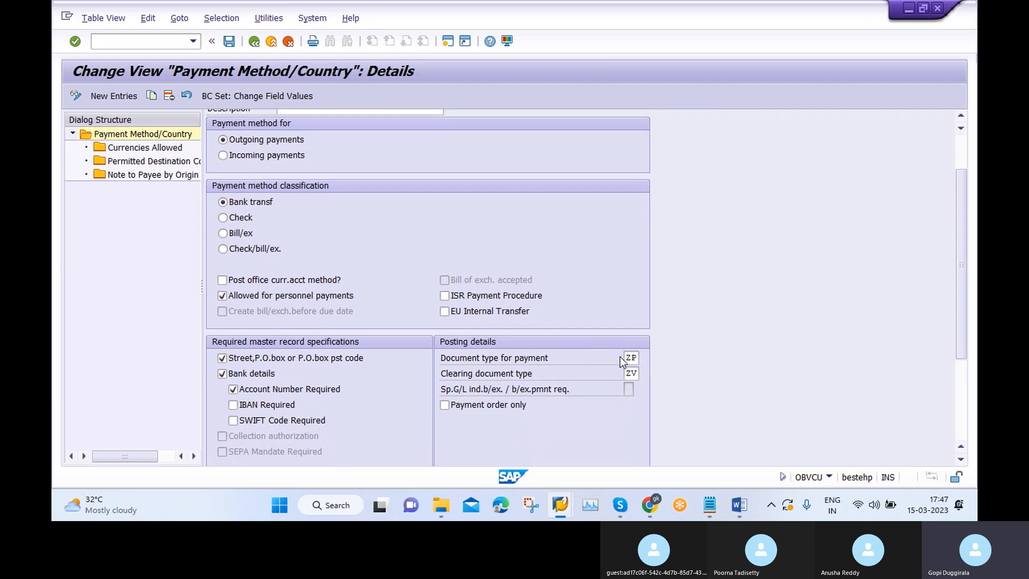
{"action": "mouse_move", "coordinate": [518, 340]}
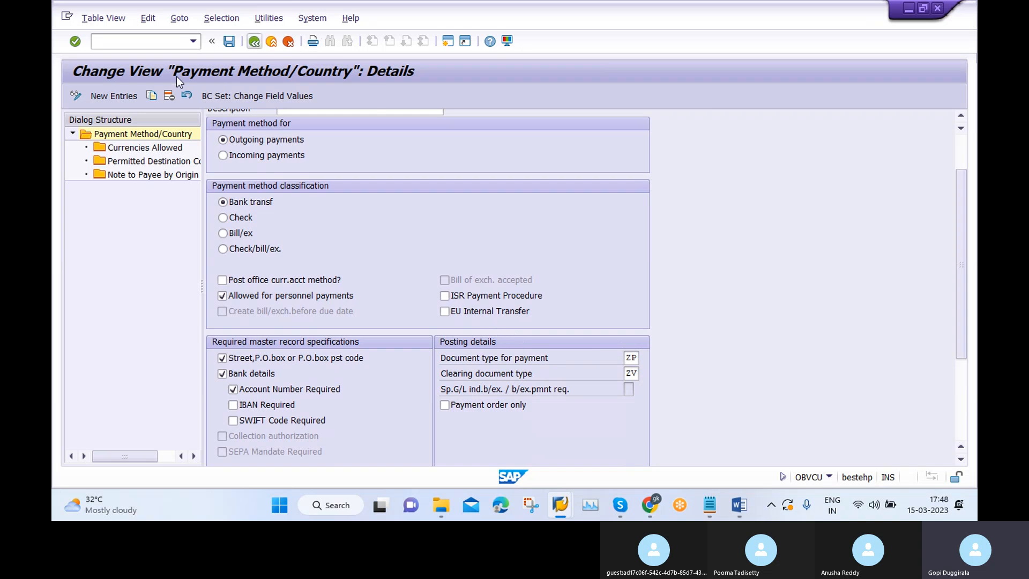
{"action": "left_click", "coordinate": [254, 41]}
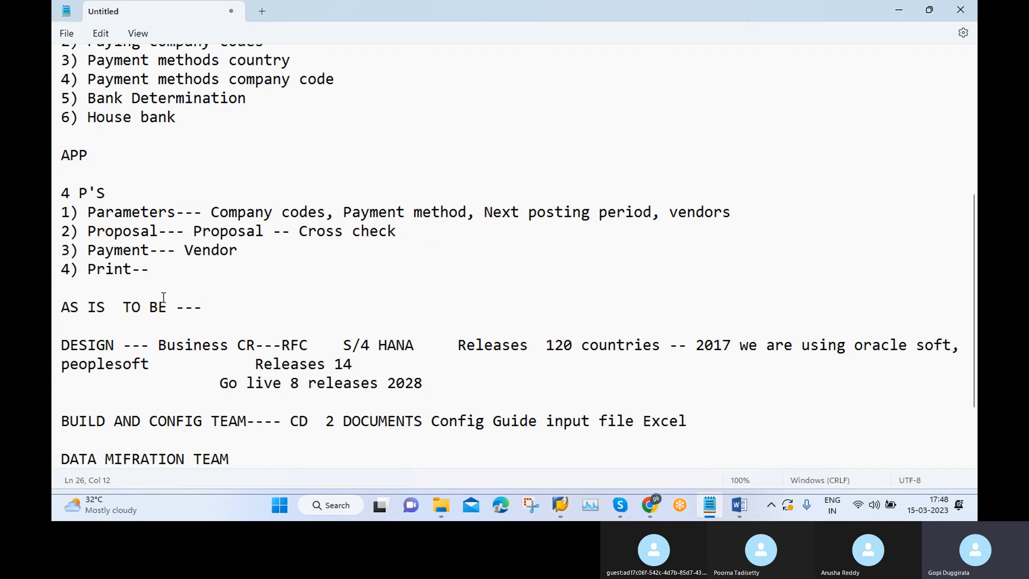
Step: Highlight 'Print' in the Notepad notes, then bring up the APP Scenarios Word document
{"action": "double_click", "coordinate": [118, 270]}
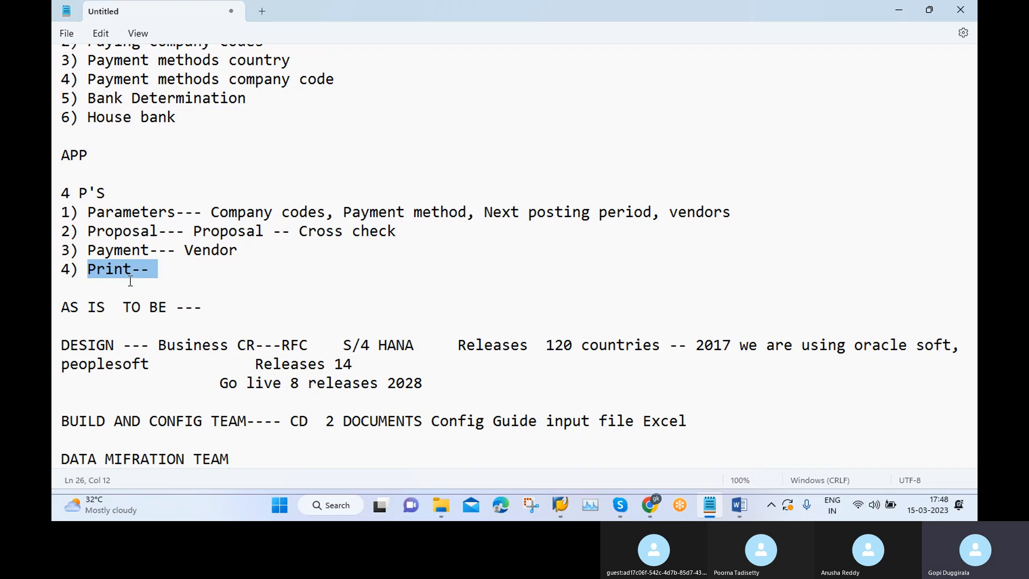
{"action": "mouse_move", "coordinate": [128, 281]}
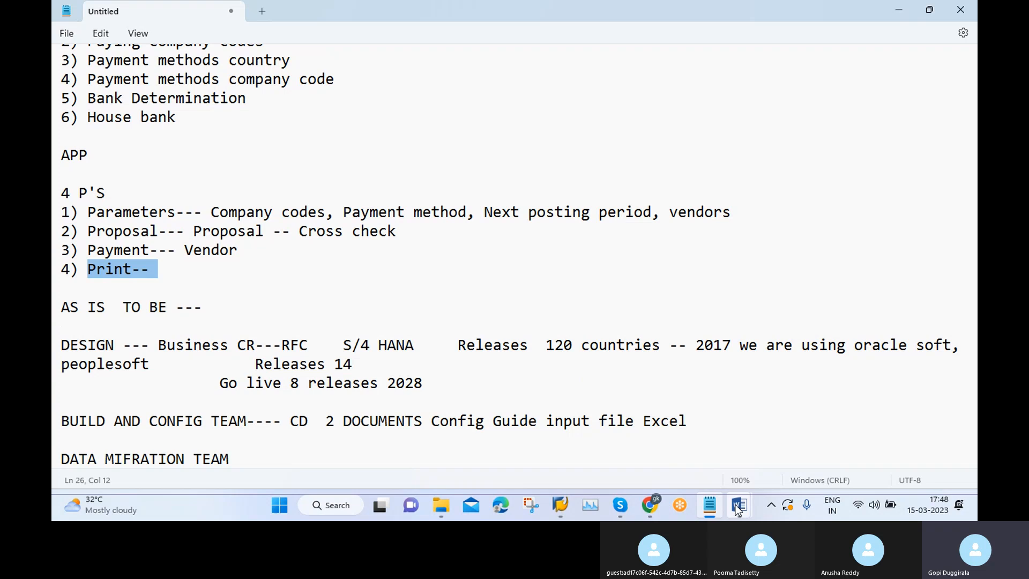
{"action": "left_click", "coordinate": [737, 505]}
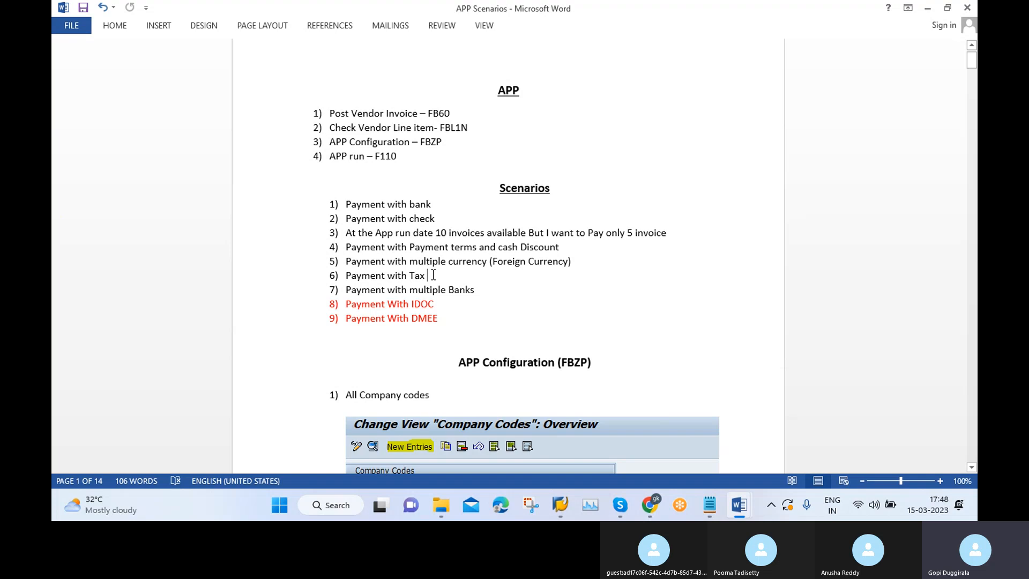
{"action": "mouse_move", "coordinate": [646, 400]}
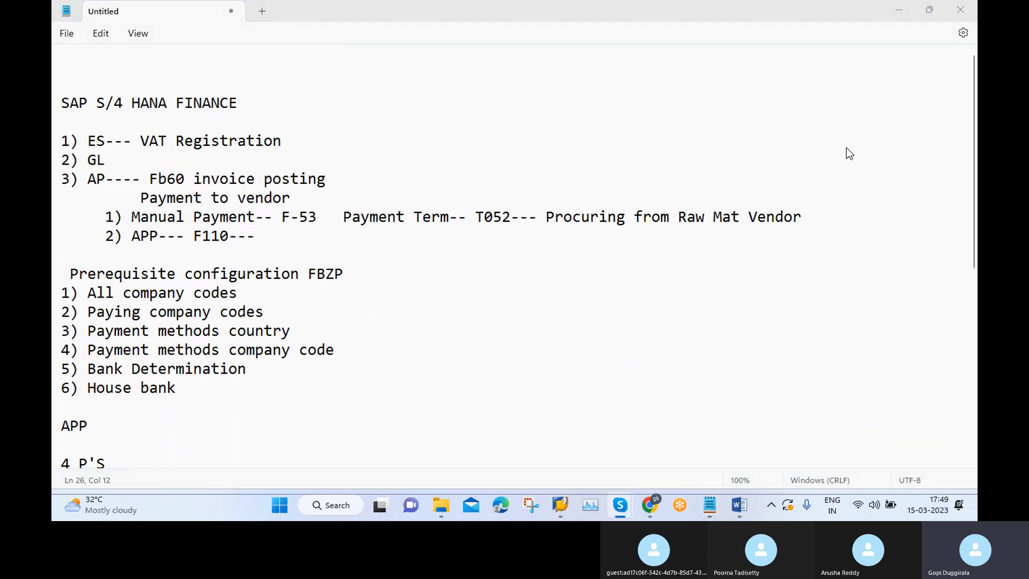
Step: Bring the Skype call window to the front, showing the participants' tiles
{"action": "left_click", "coordinate": [619, 505]}
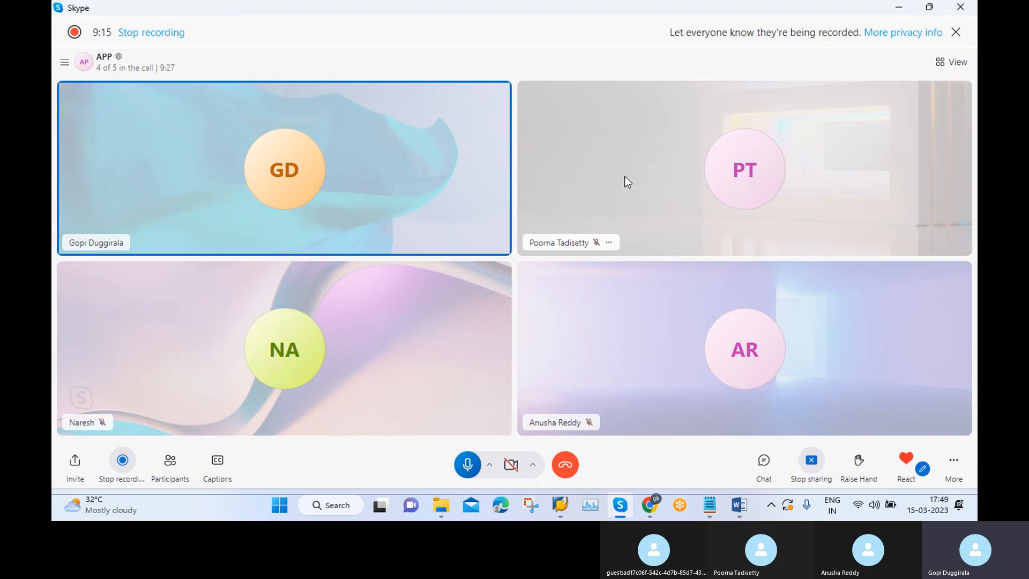
{"action": "mouse_move", "coordinate": [489, 272]}
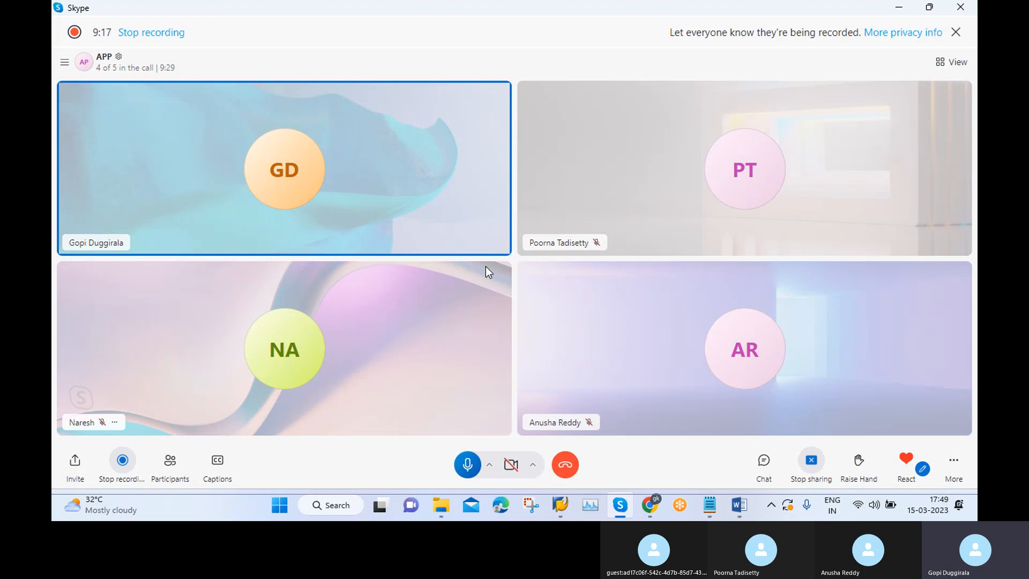